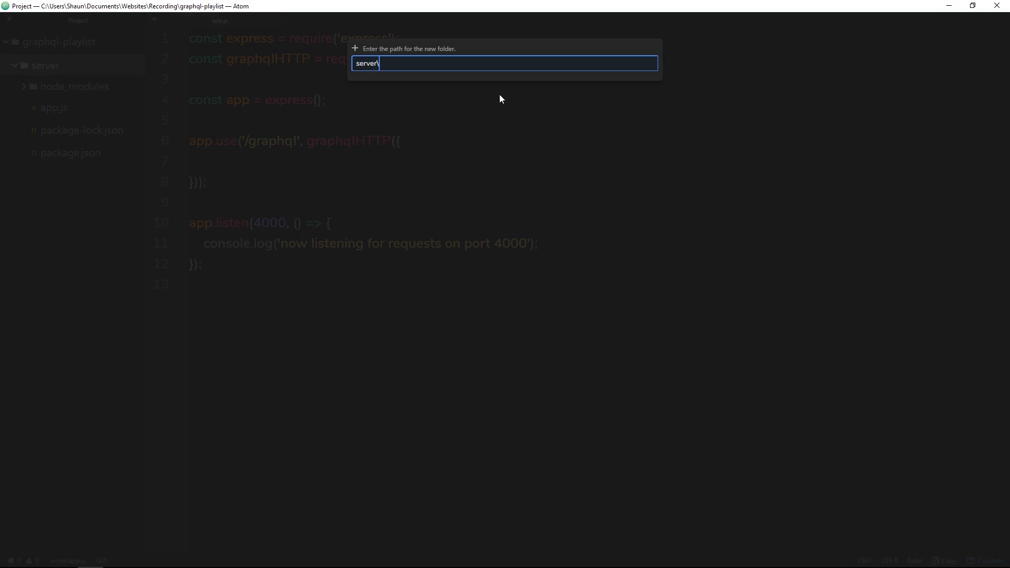
# Create a schema folder inside server and start a new schema.js file in it
pyautogui.write('sche')
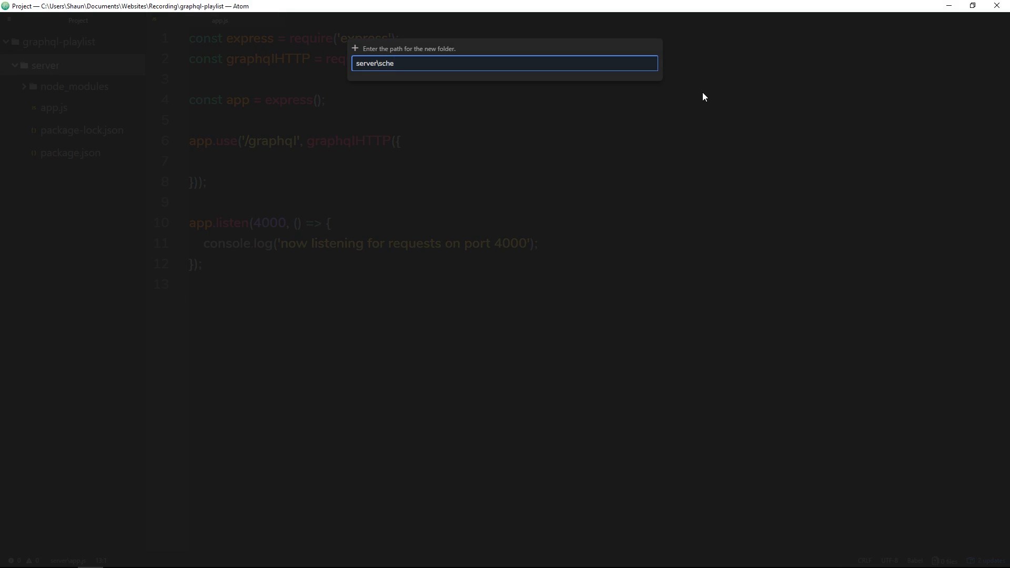
pyautogui.press('Return')
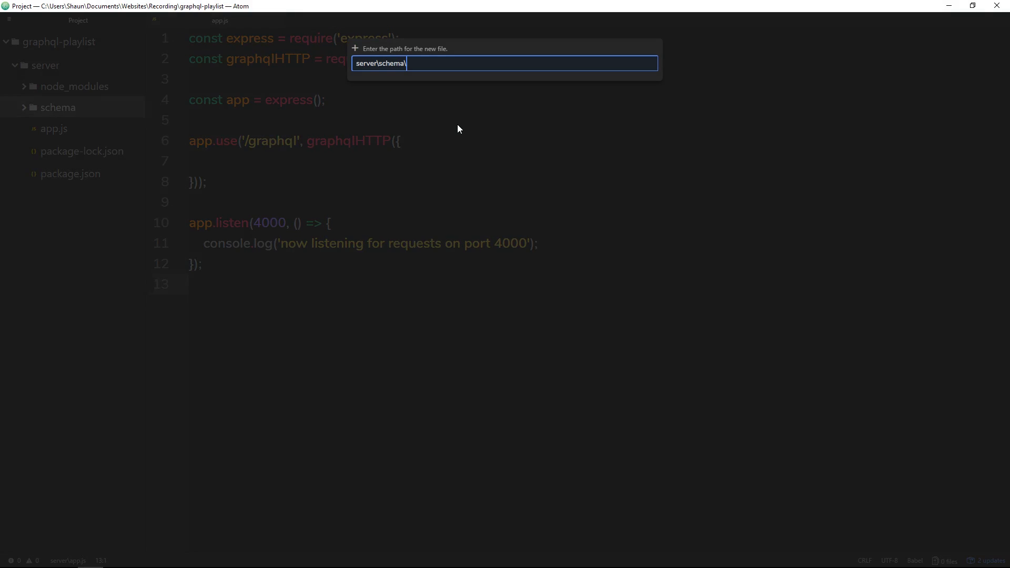
pyautogui.write('schema.')
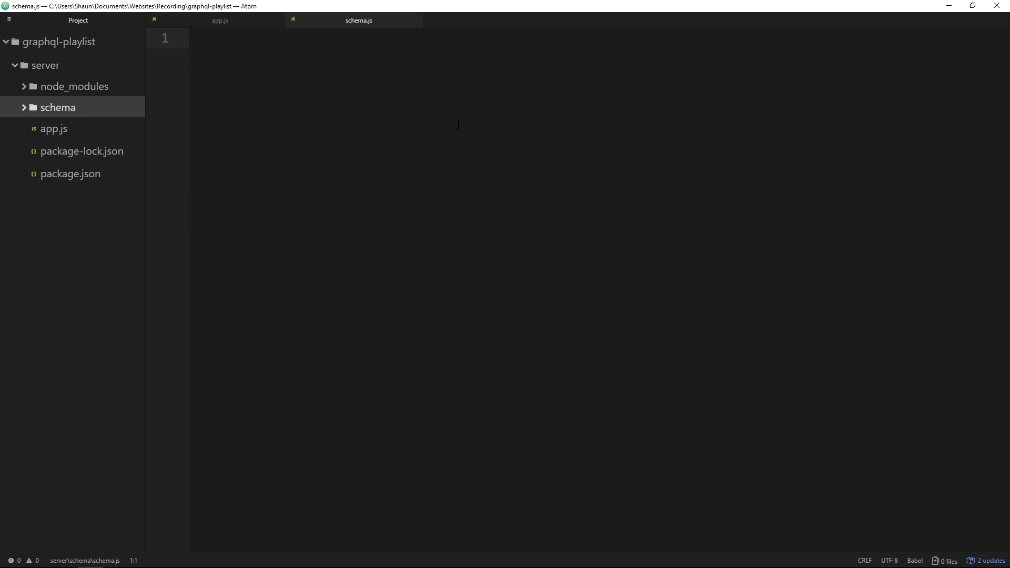
# Write const graphql = require('graphql'); as the first line of schema.js
pyautogui.click(190, 38)
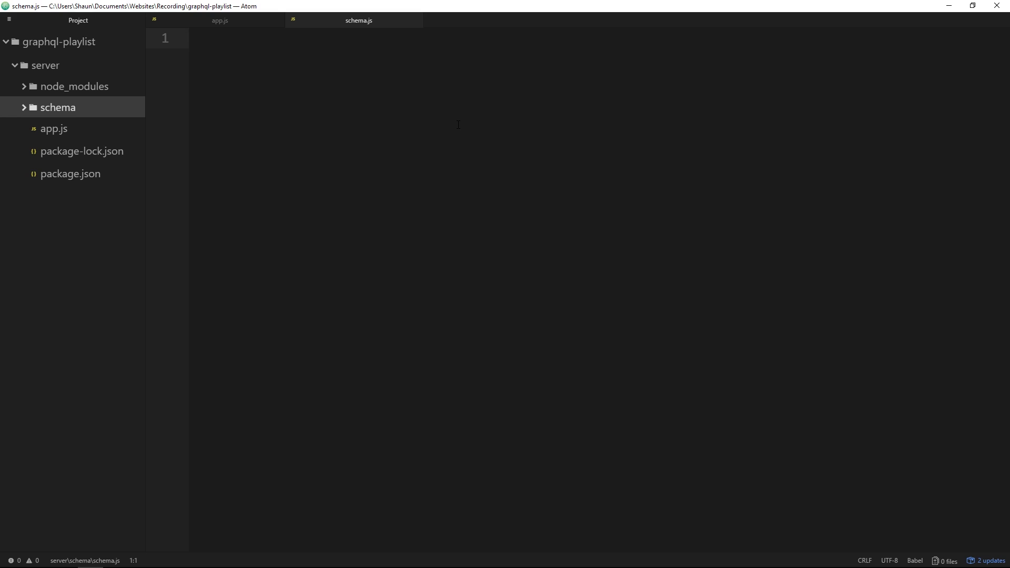
pyautogui.click(190, 39)
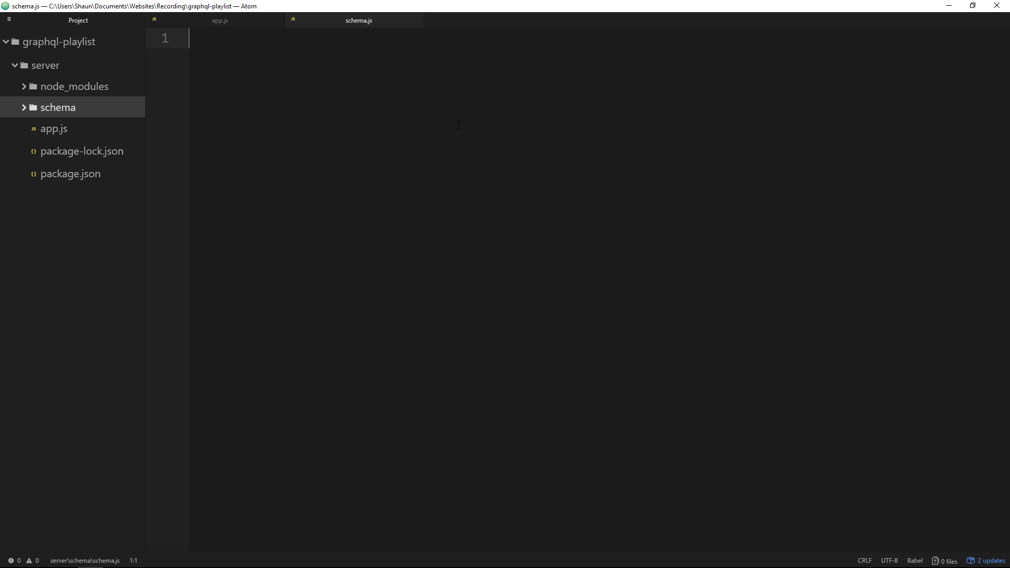
pyautogui.write('c')
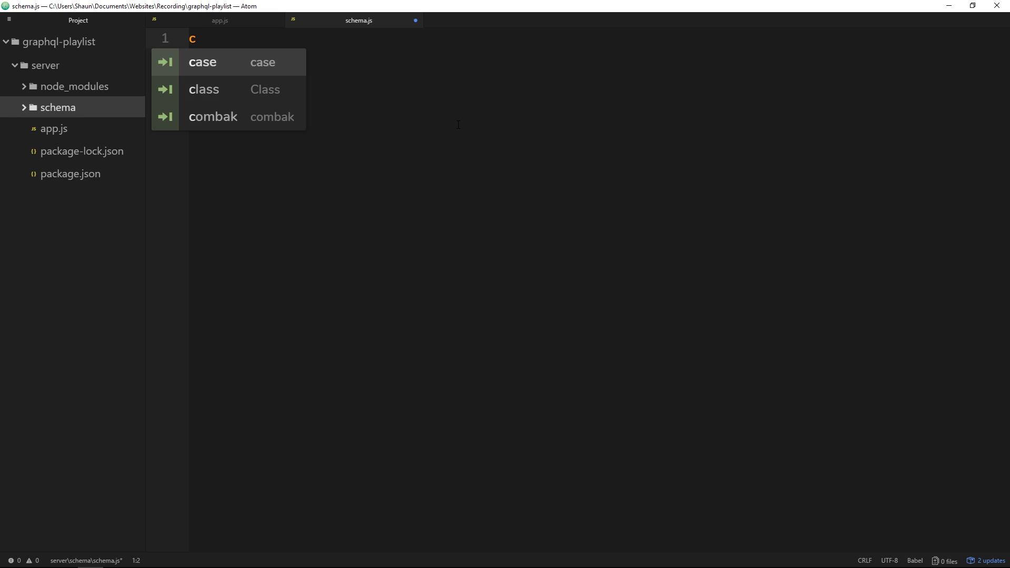
pyautogui.write('onst graphql =')
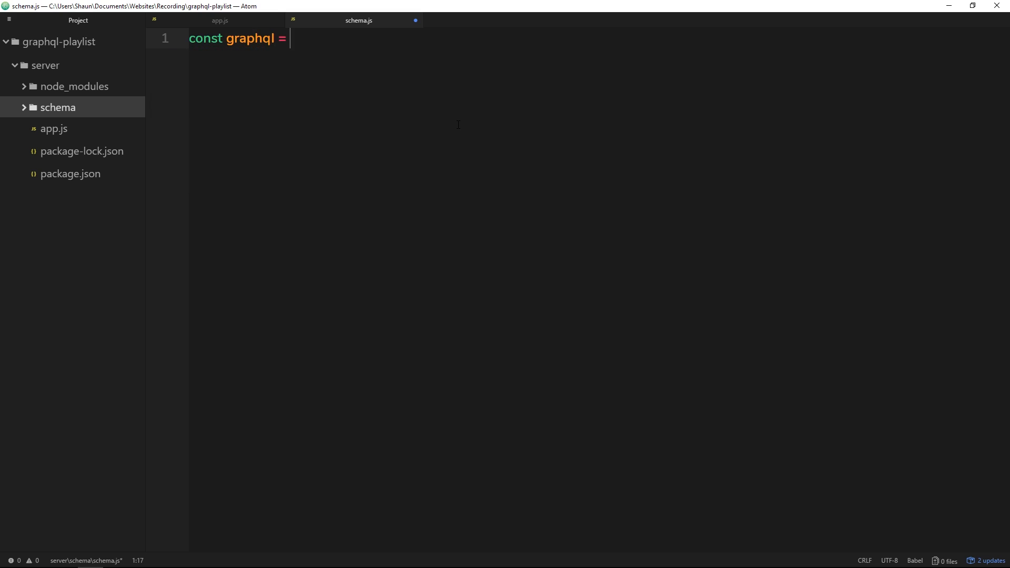
pyautogui.write("require('r")
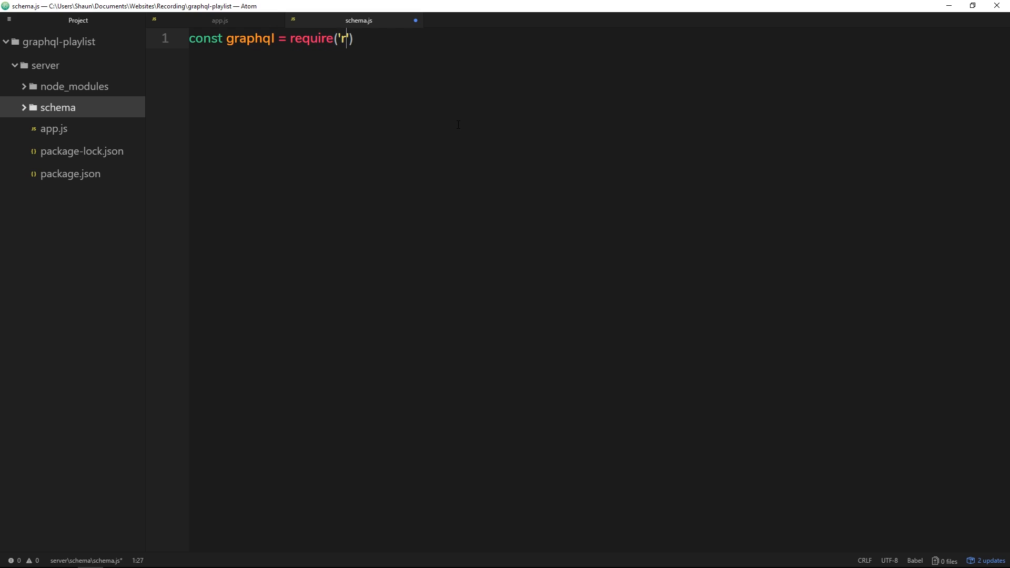
pyautogui.write('graphql')
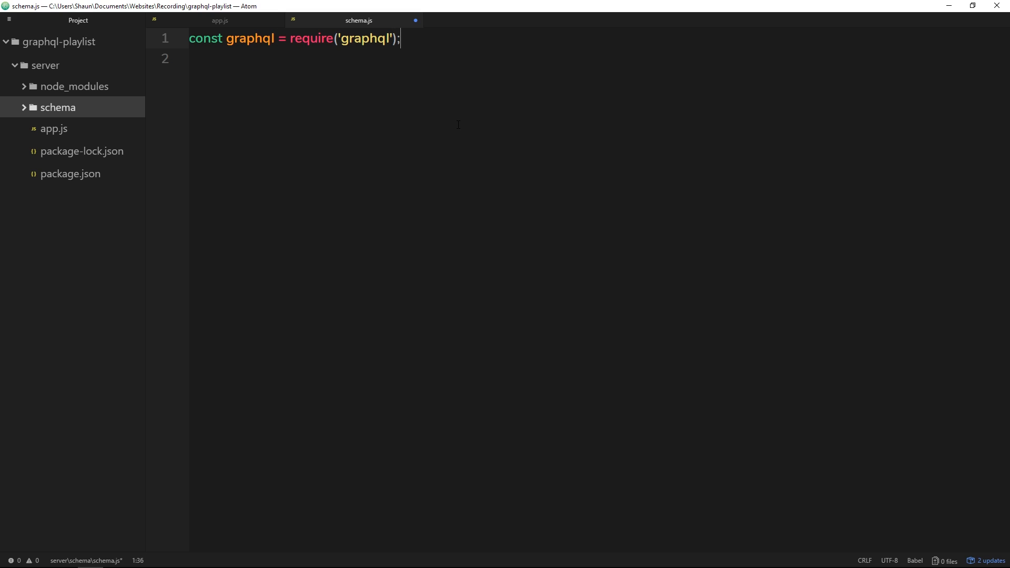
pyautogui.press('Return')
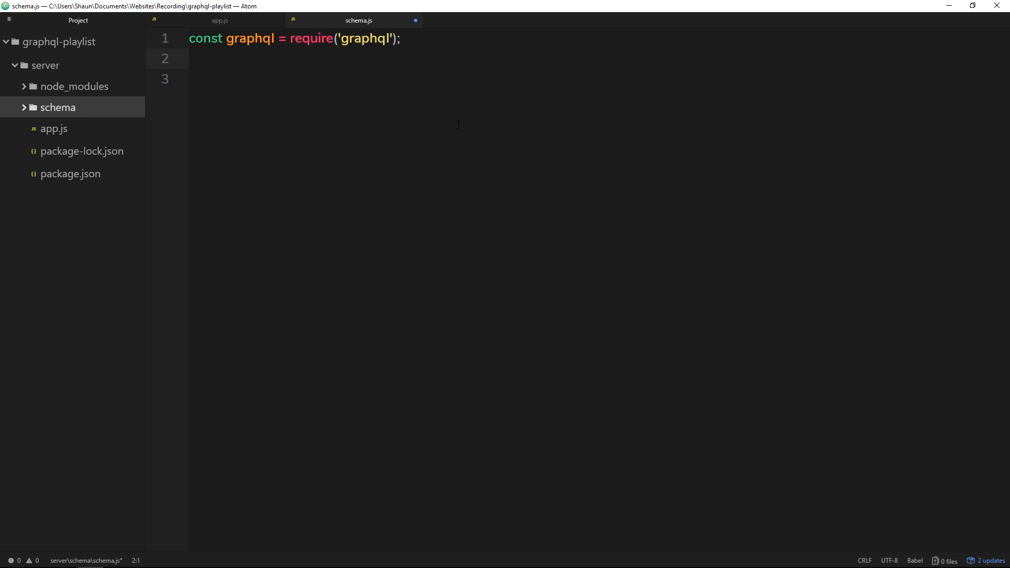
pyautogui.click(189, 59)
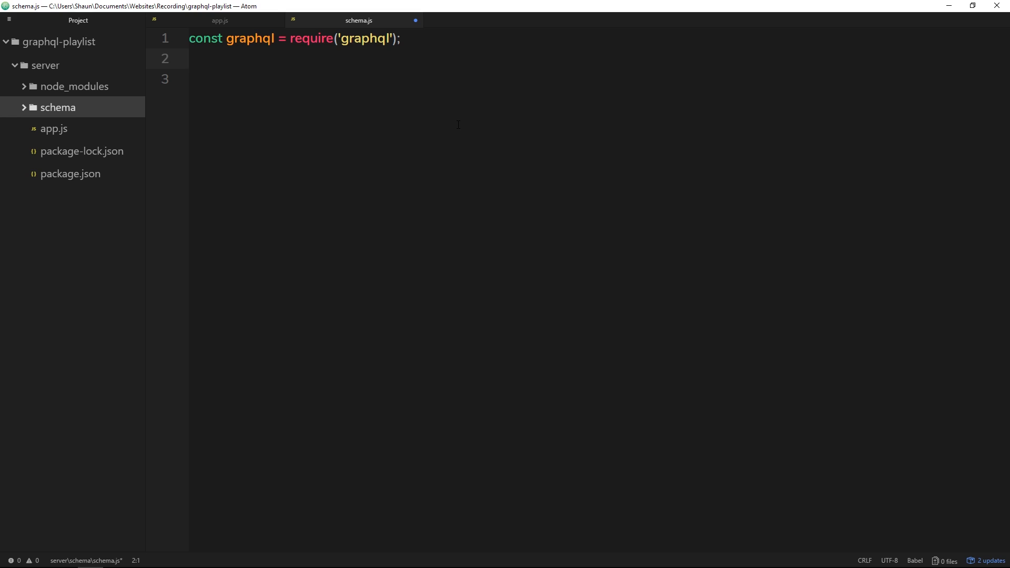
pyautogui.click(193, 58)
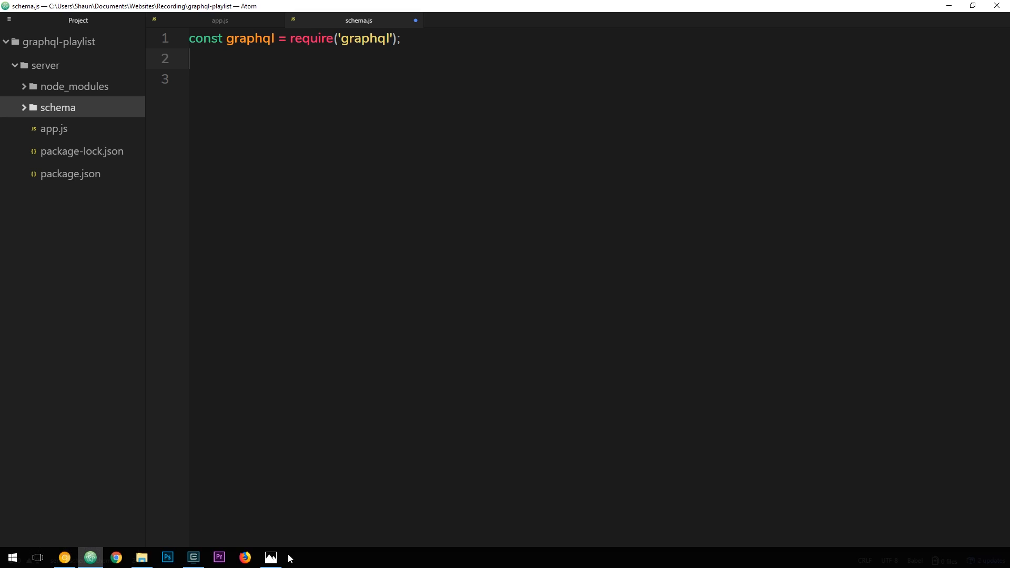
pyautogui.click(270, 558)
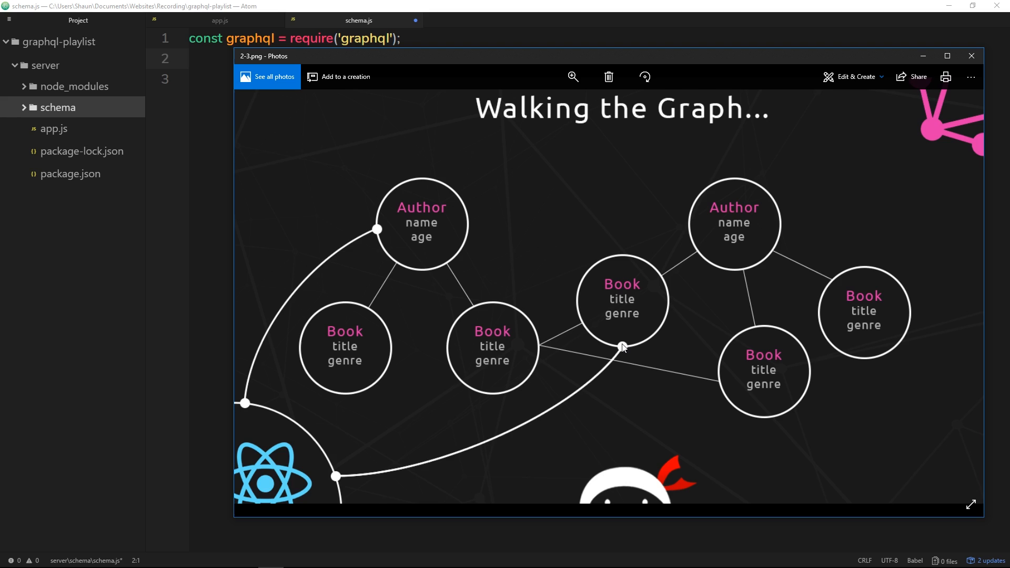
pyautogui.moveTo(612, 348)
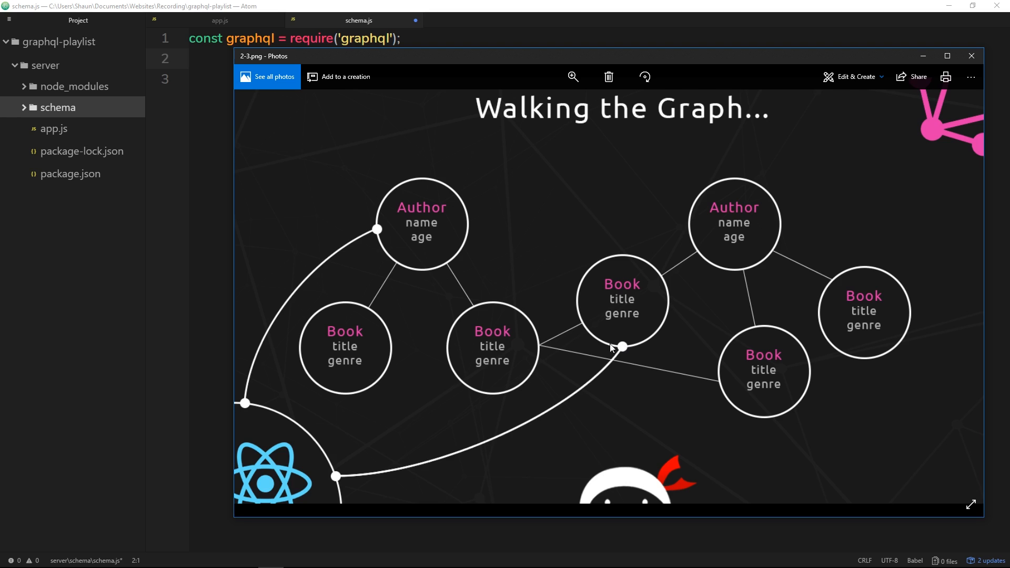
pyautogui.click(971, 56)
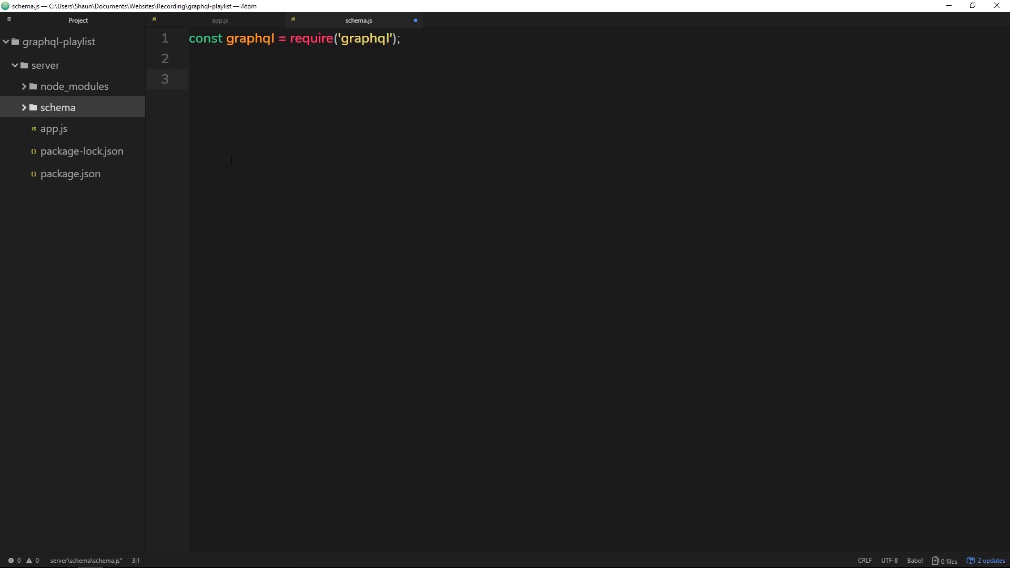
# Add const { GraphQLObjectType } = graphql; on line 3 with blank lines below
pyautogui.click(189, 79)
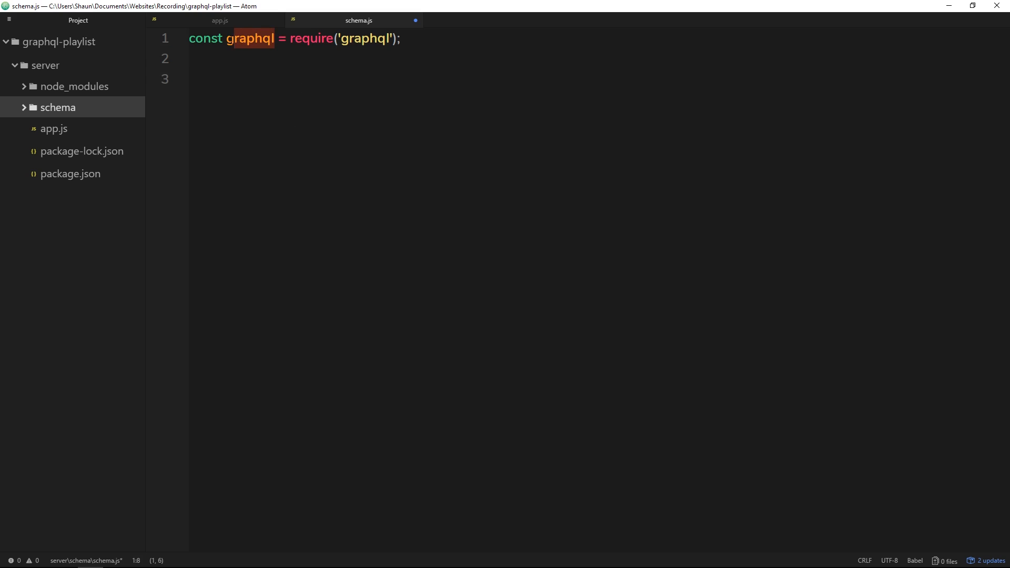
pyautogui.click(247, 100)
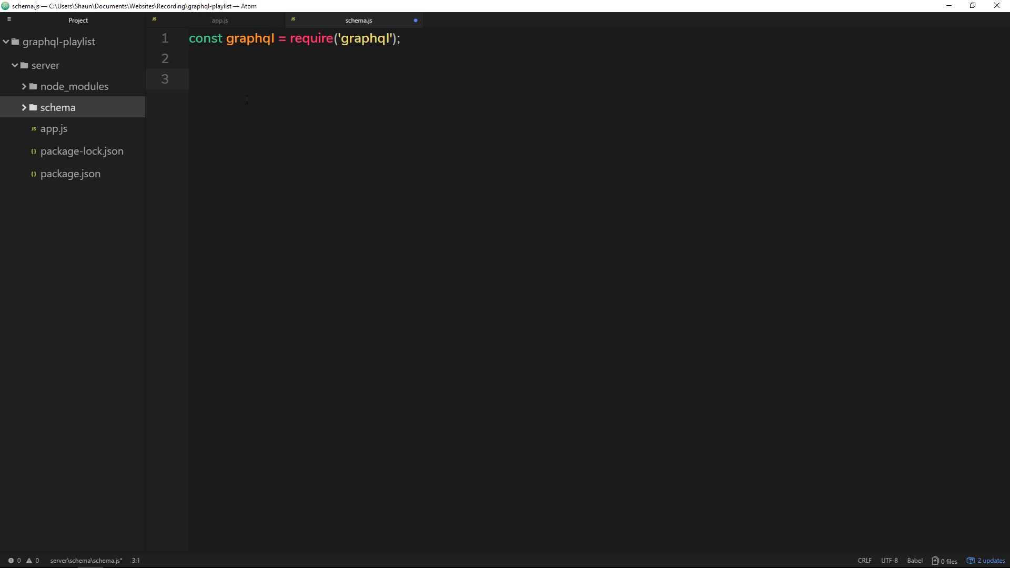
pyautogui.write('const {')
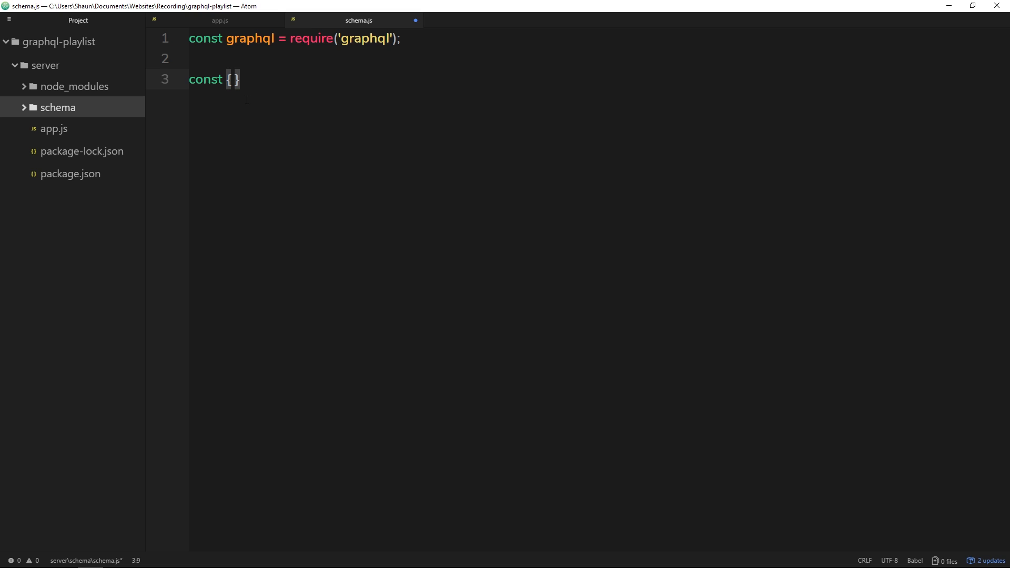
pyautogui.write('Grap')
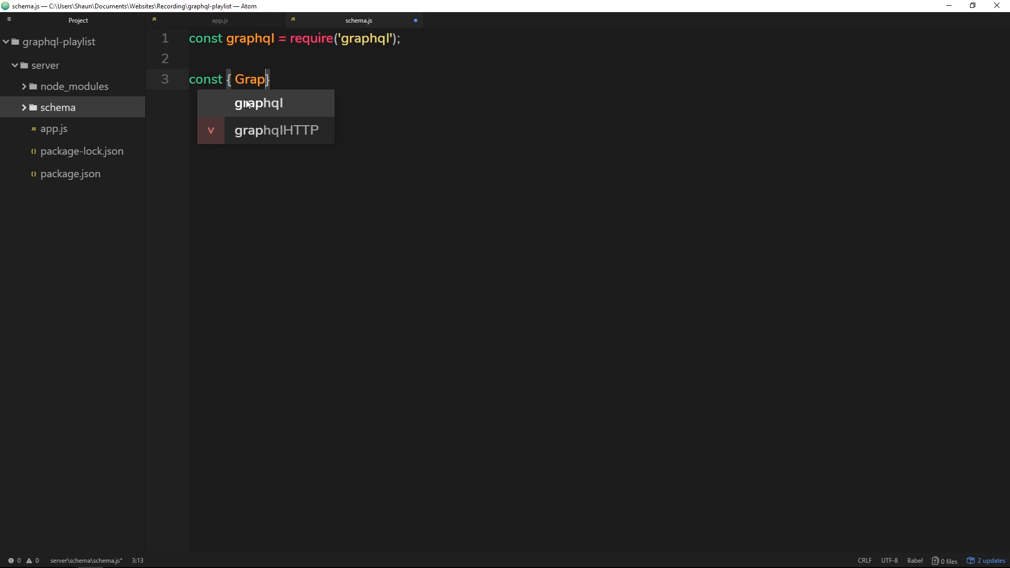
pyautogui.write('hQLObjectType')
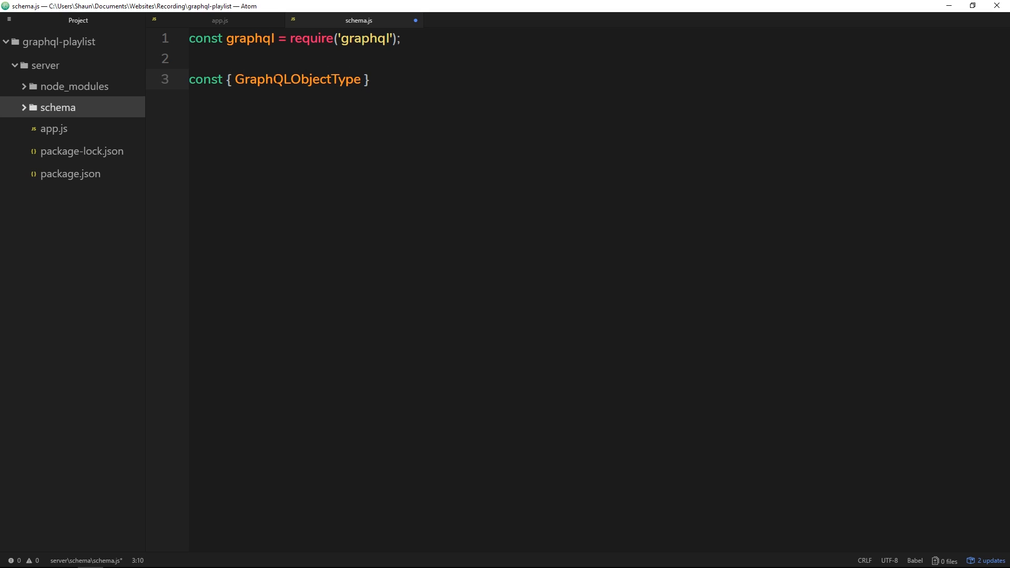
pyautogui.click(370, 80)
pyautogui.write(' = graphql;')
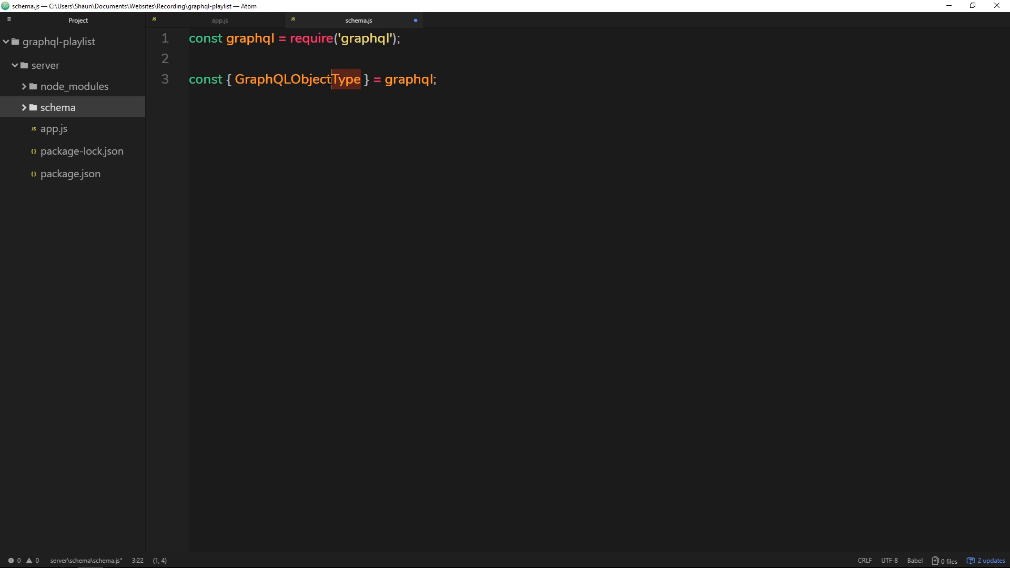
pyautogui.doubleClick(298, 79)
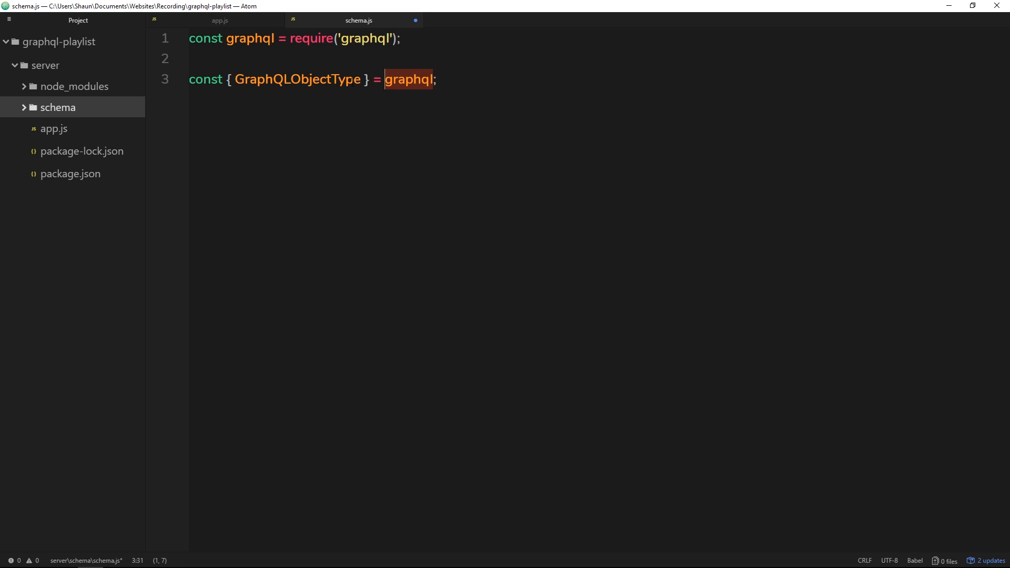
pyautogui.doubleClick(297, 80)
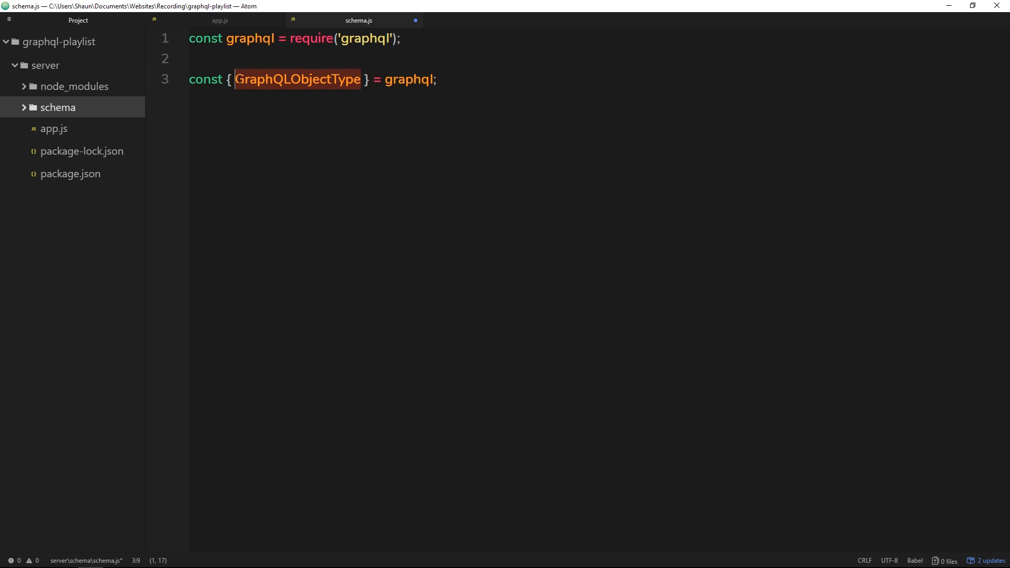
pyautogui.click(235, 79)
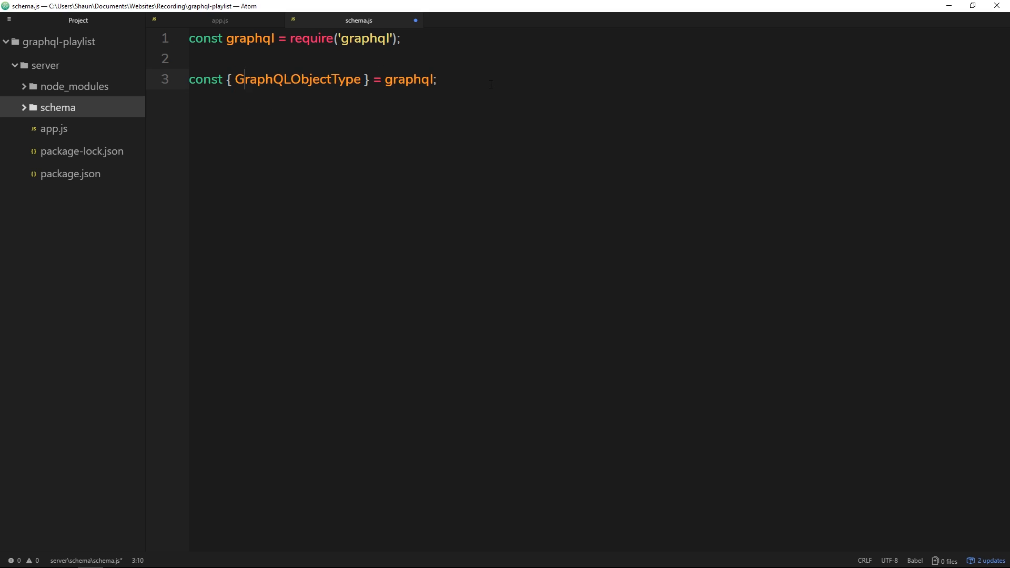
pyautogui.press('Enter')
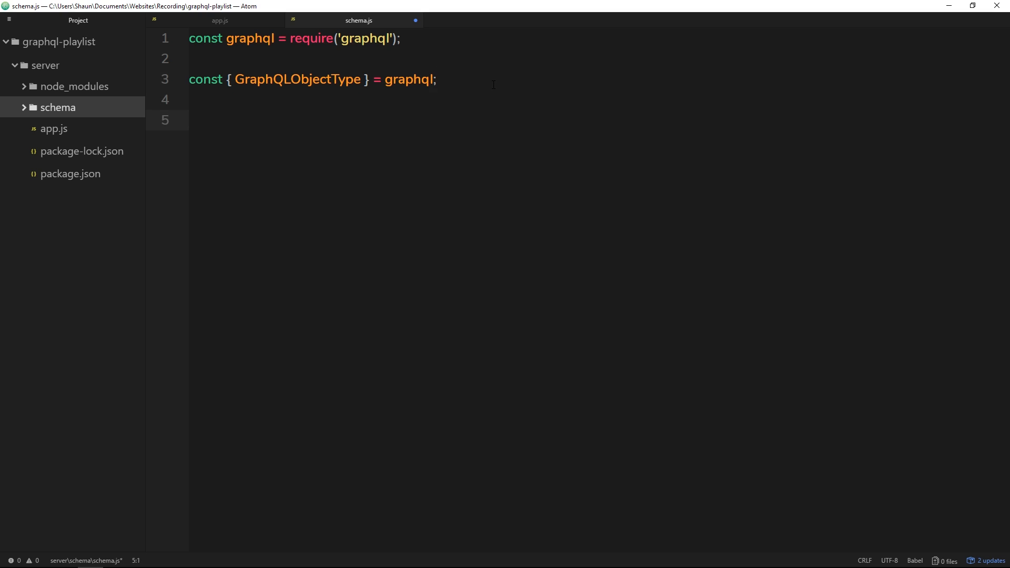
# Declare const BookType = new GraphQLObjectType({ }); using autocomplete
pyautogui.write('const BookType')
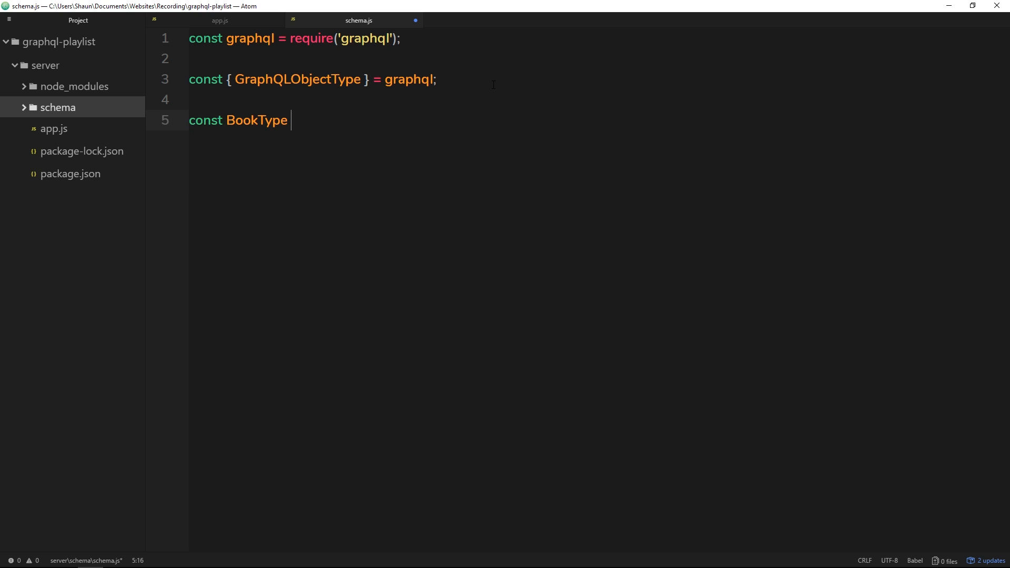
pyautogui.write('= new G')
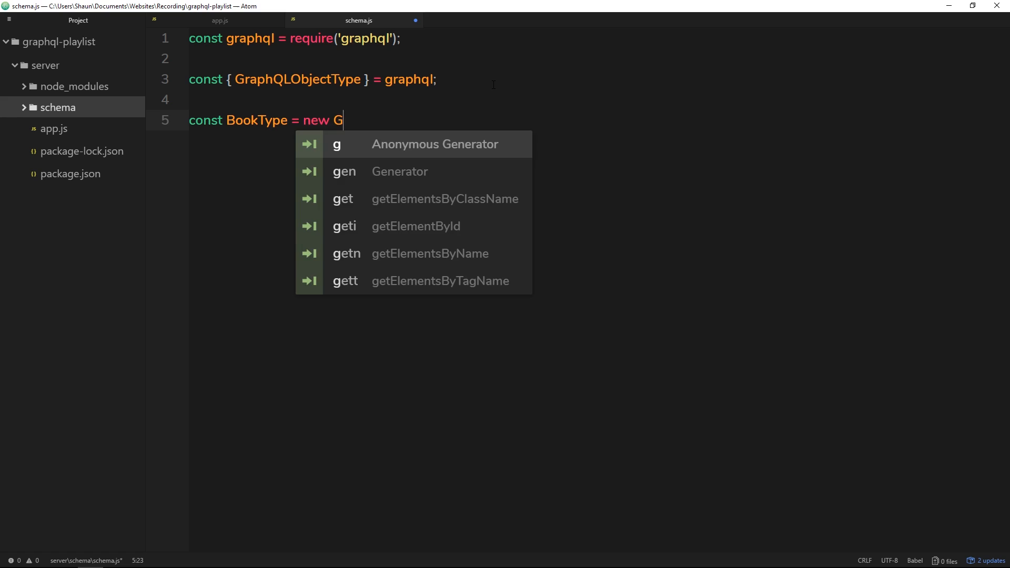
pyautogui.write('raphQL')
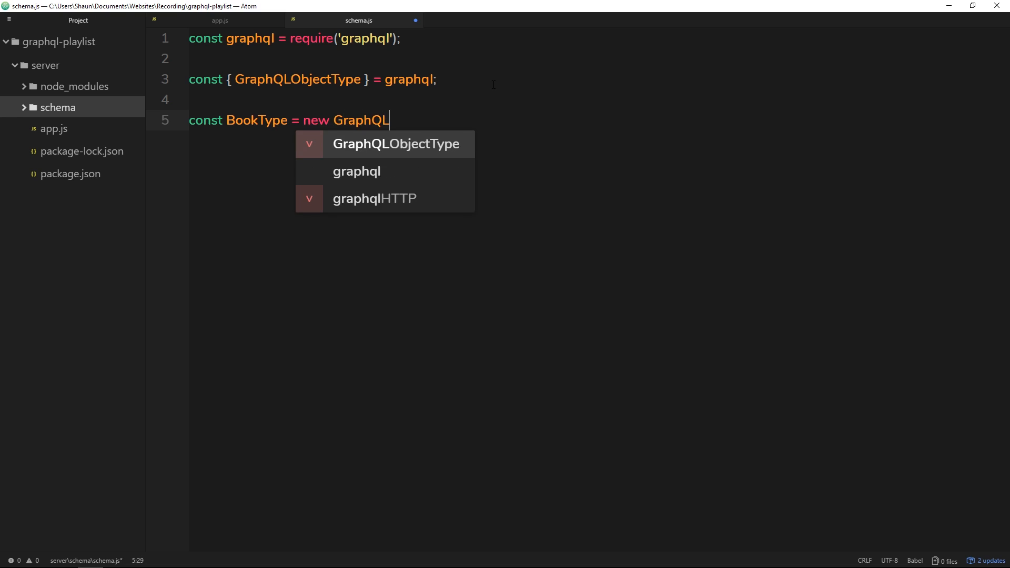
pyautogui.write('ObjectType')
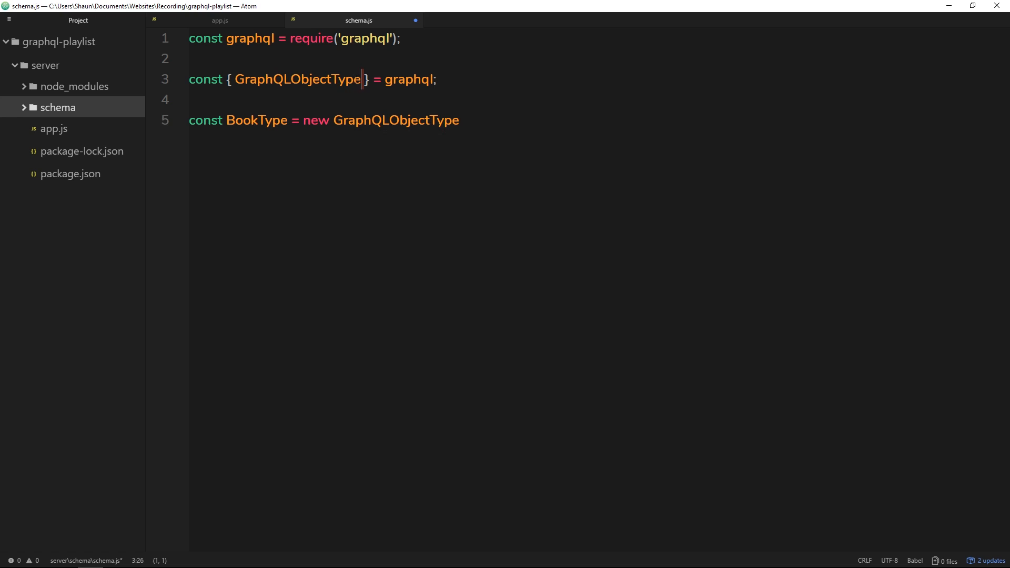
pyautogui.click(460, 120)
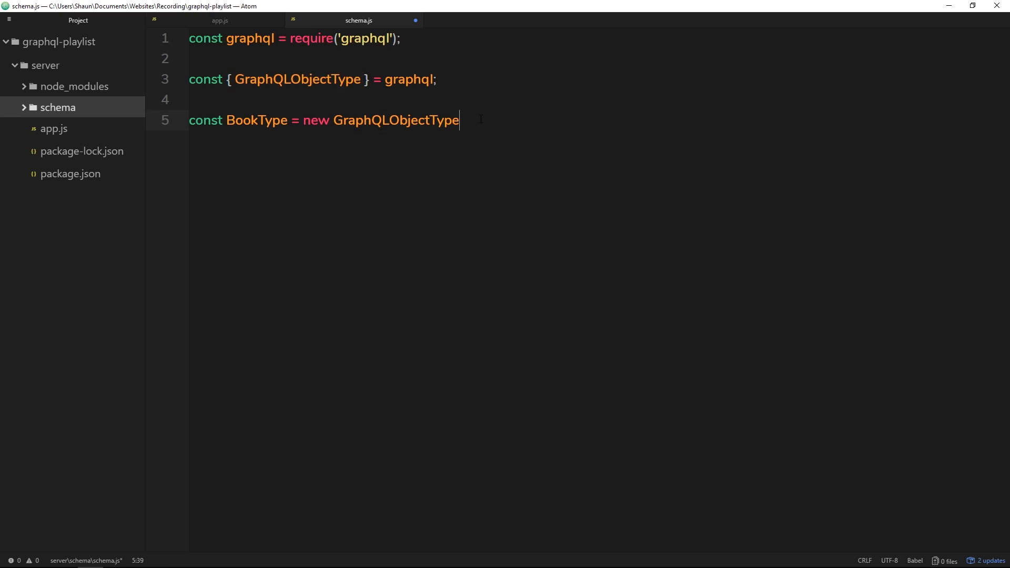
pyautogui.write('(')
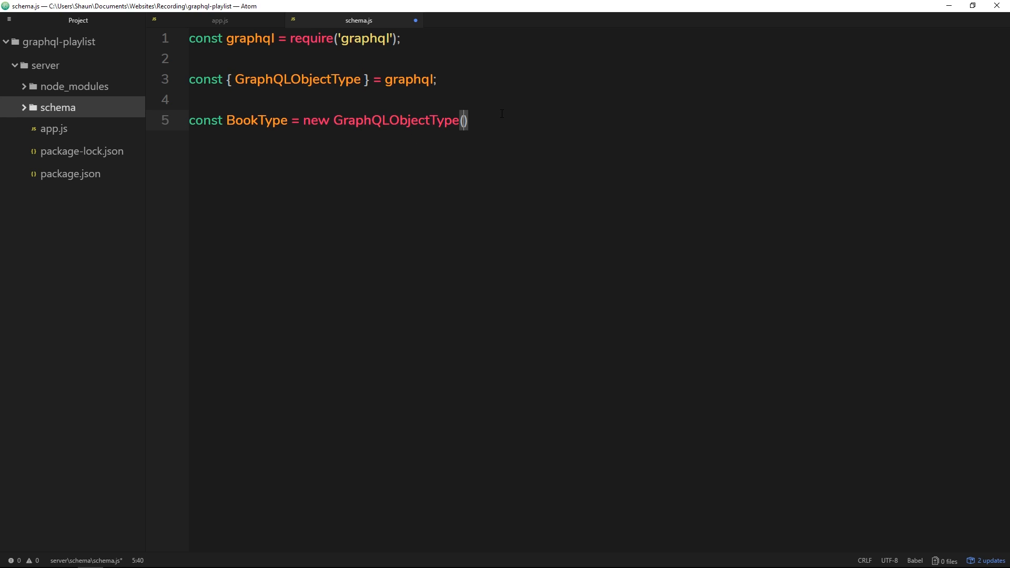
pyautogui.write('({')
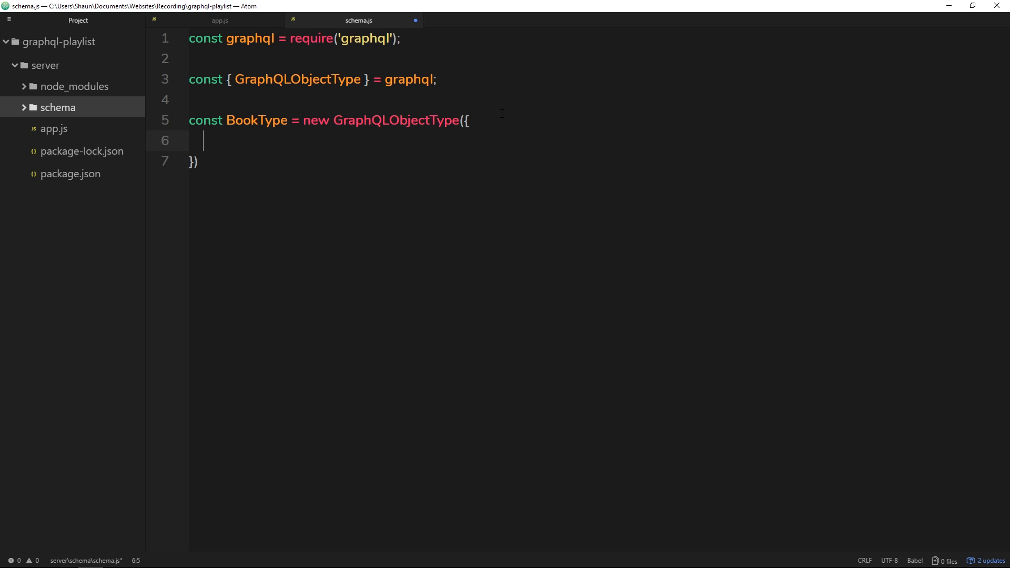
pyautogui.write(';')
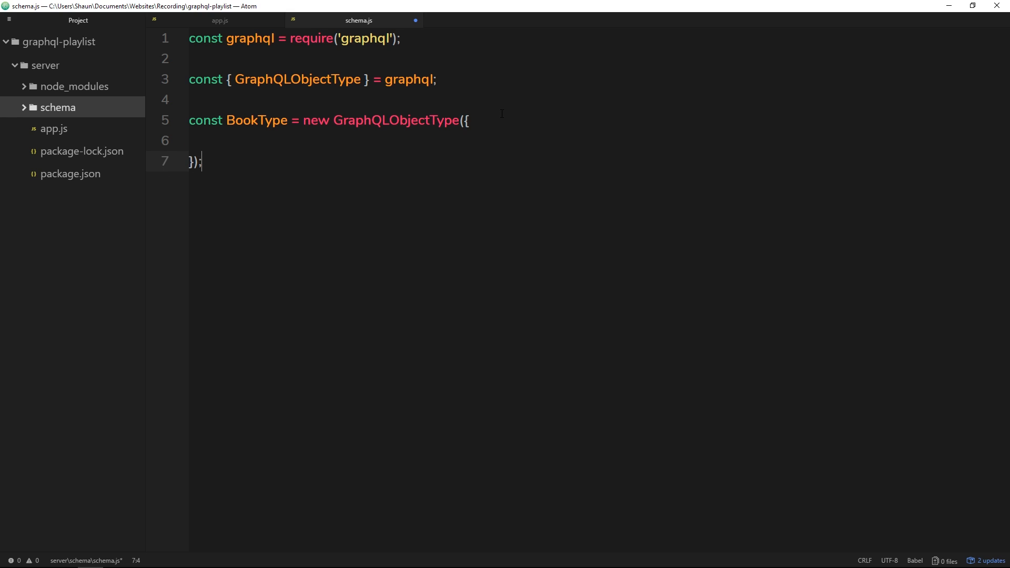
# Inside the object, add name: 'Book' and fields: () => ({ with an id entry
pyautogui.click(193, 141)
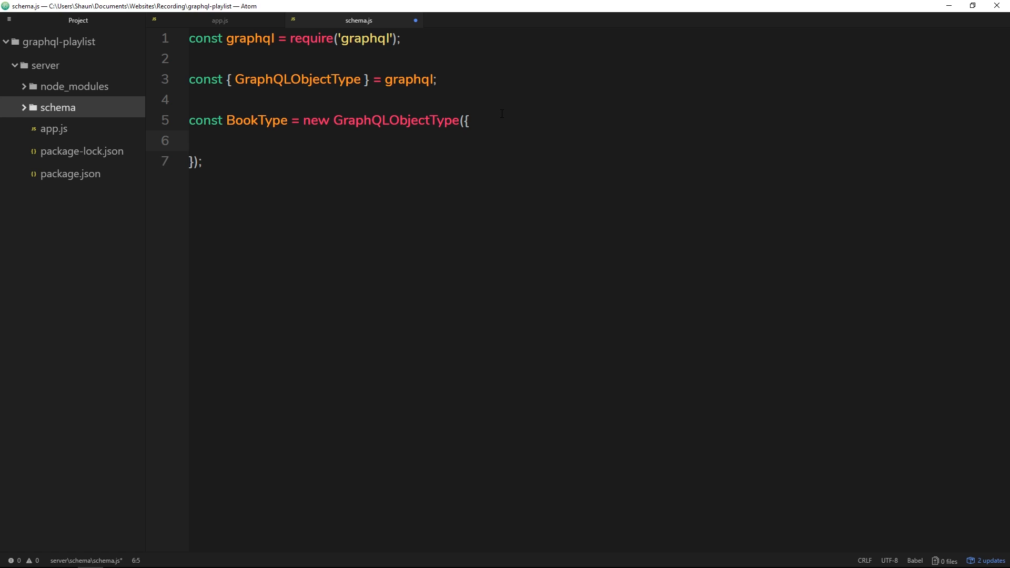
pyautogui.write("name: '")
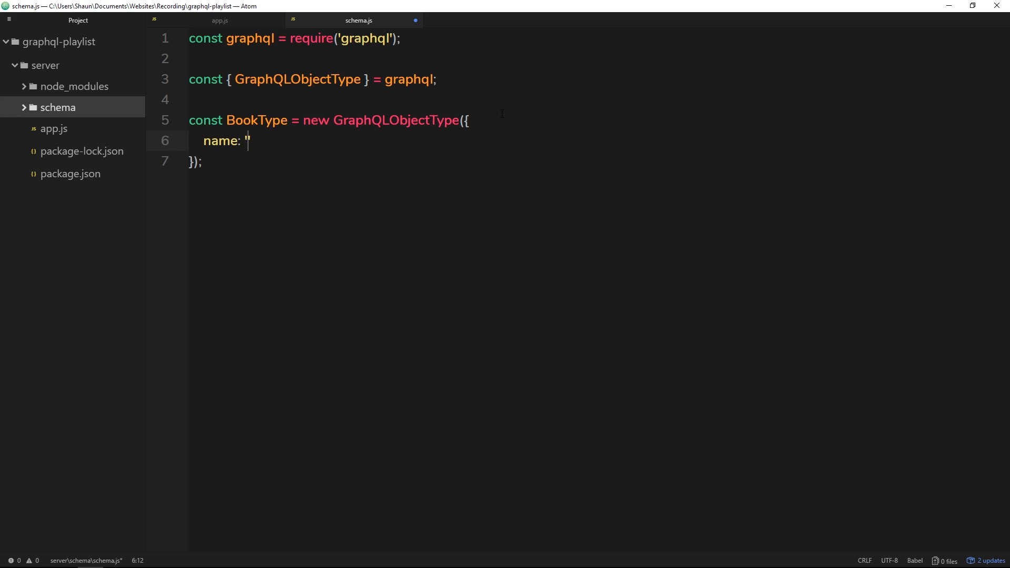
pyautogui.write("Book'")
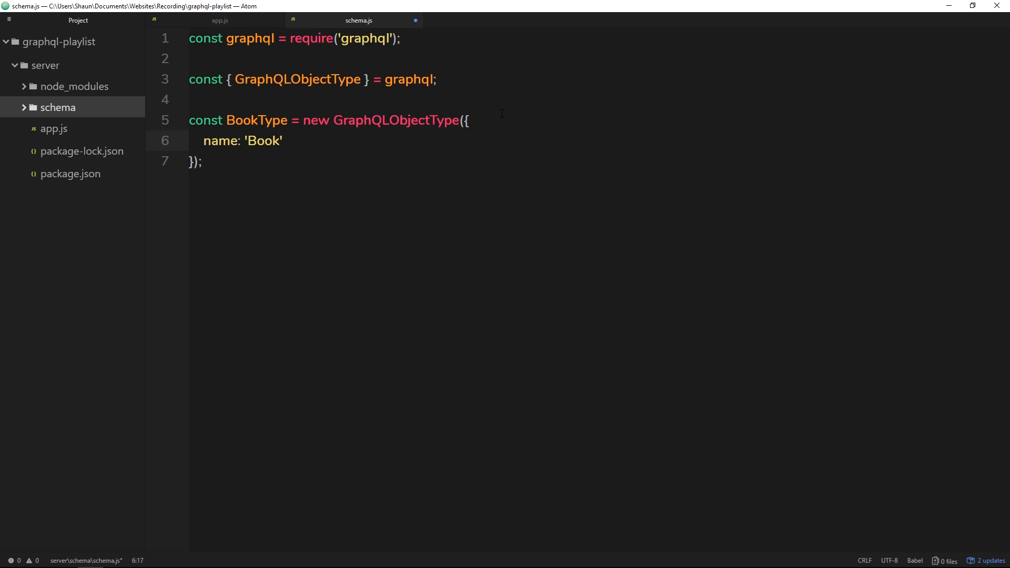
pyautogui.write(',')
pyautogui.write('fiel')
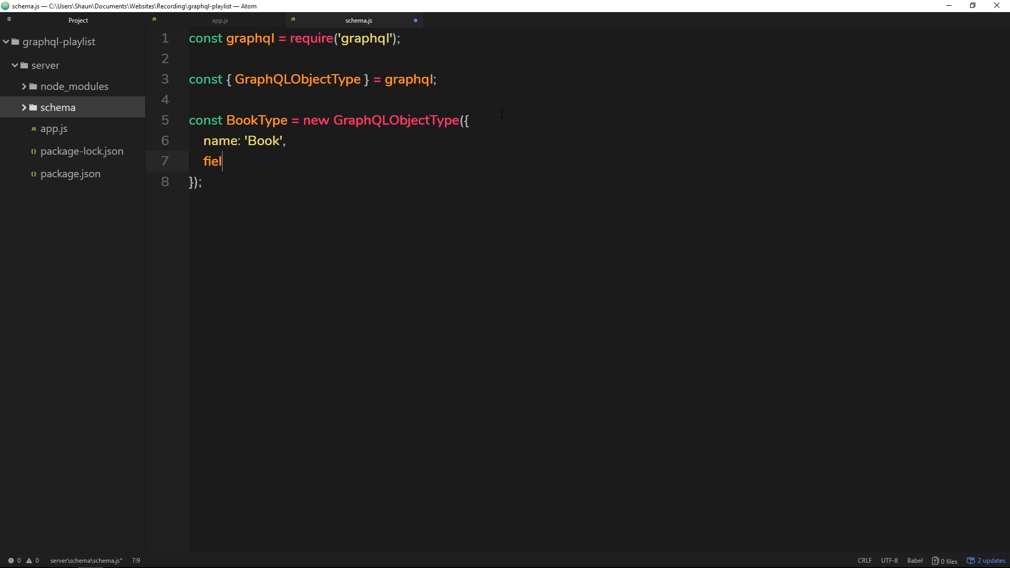
pyautogui.write('ds:')
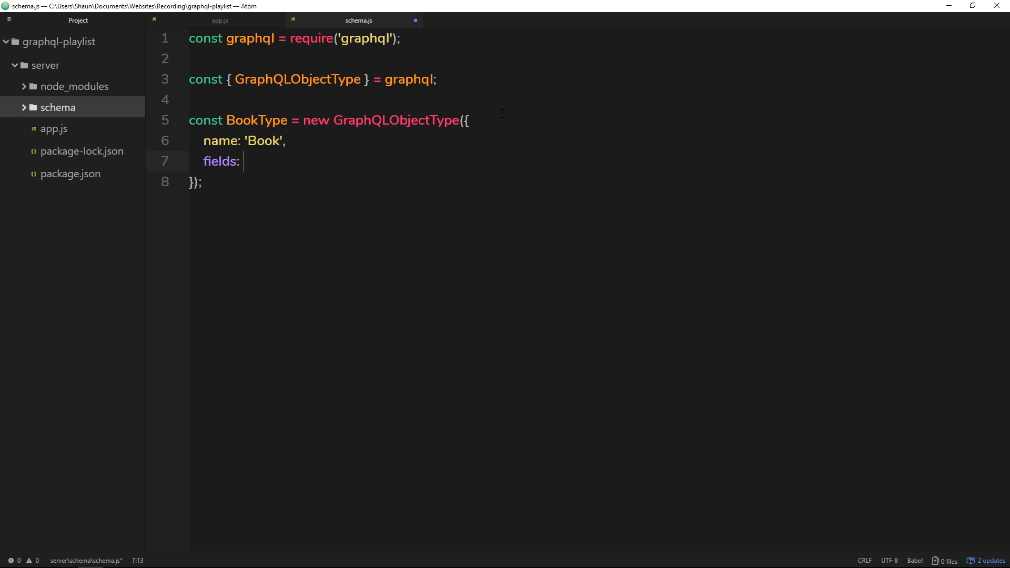
pyautogui.write('()')
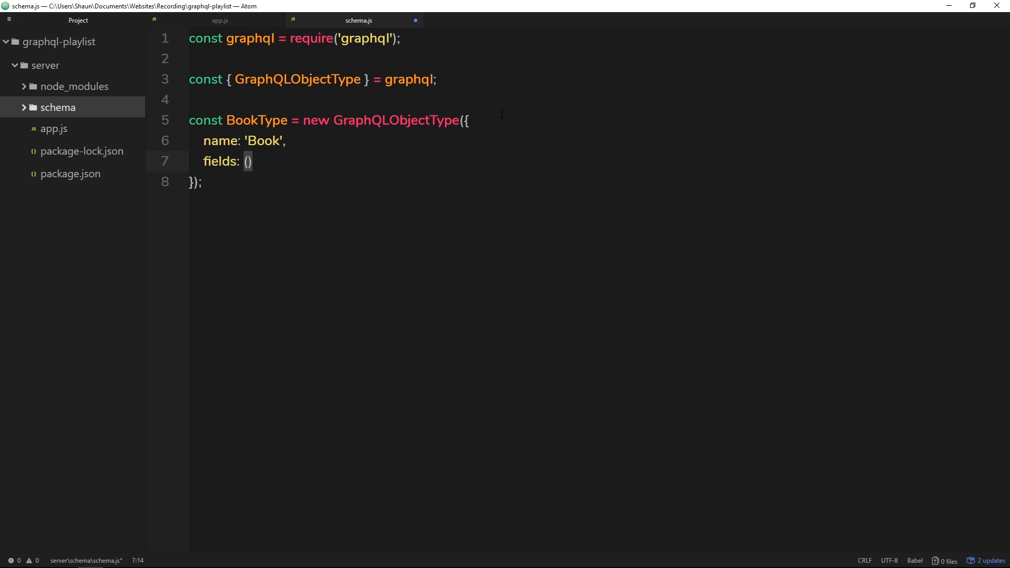
pyautogui.write('=')
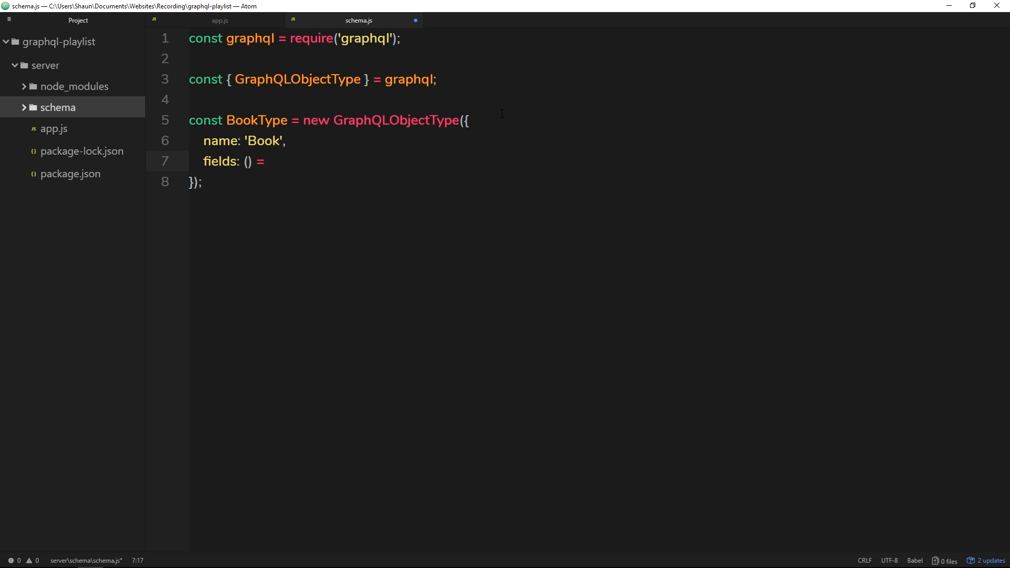
pyautogui.write('> ()')
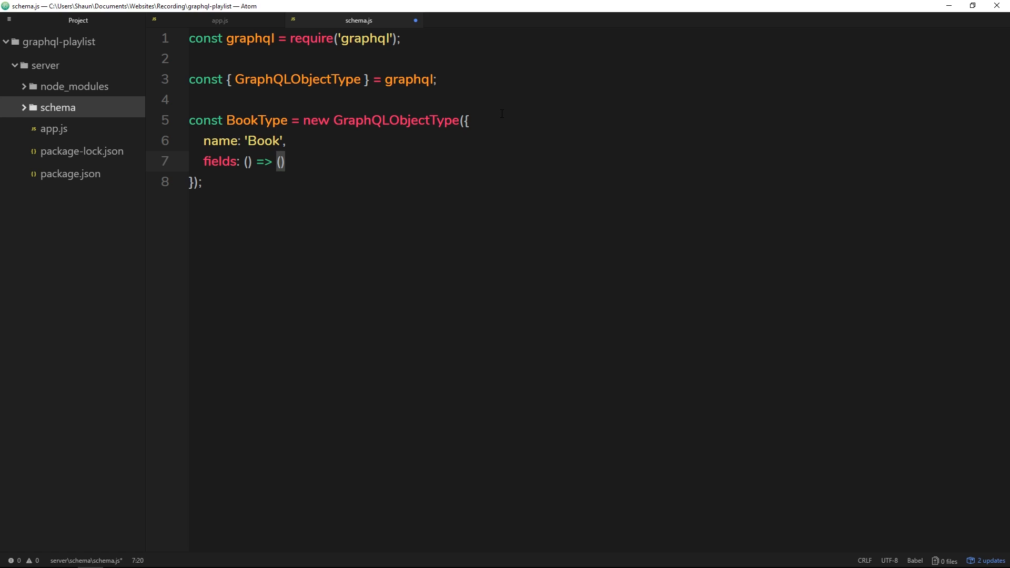
pyautogui.write('{')
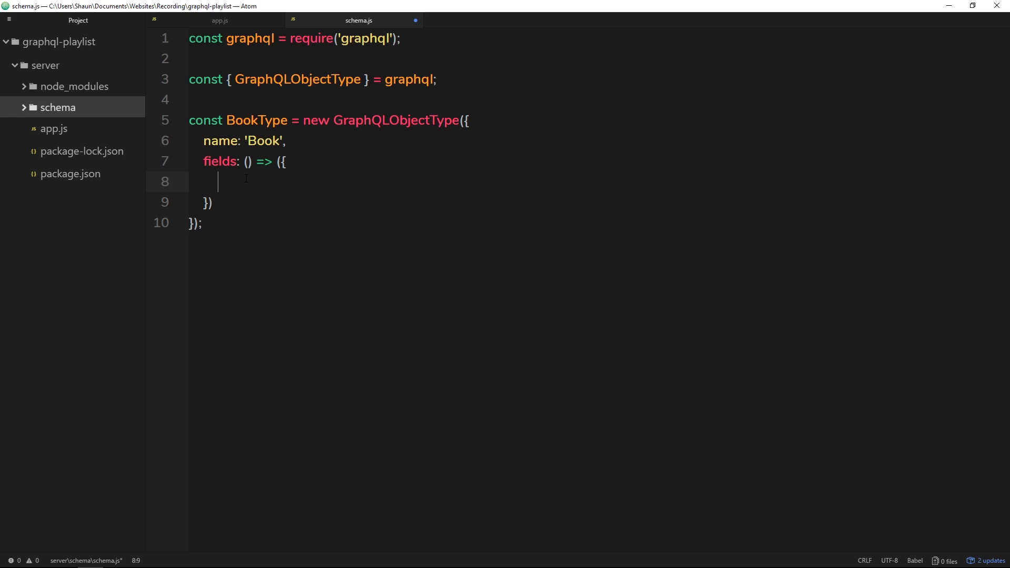
pyautogui.write('id:')
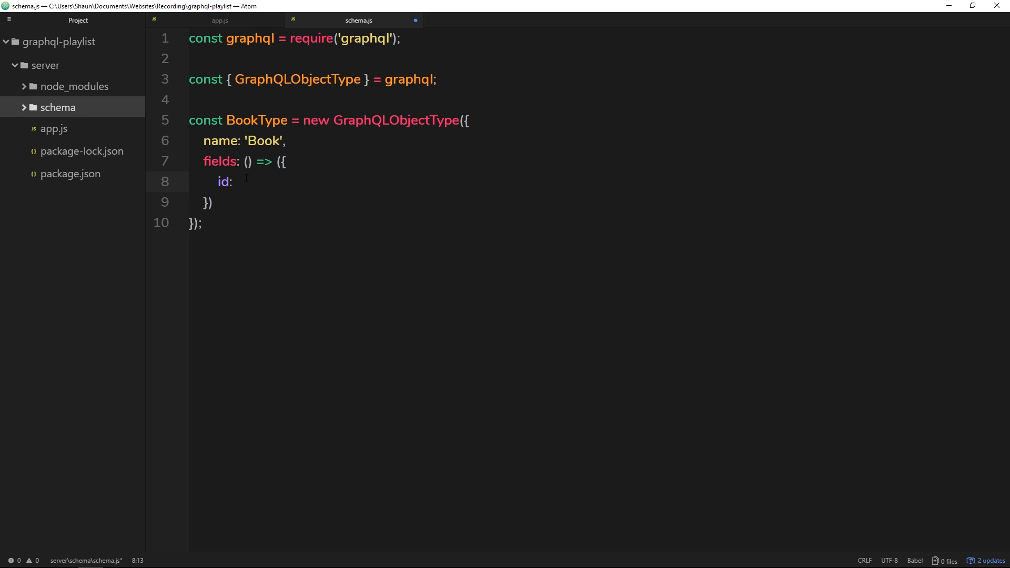
# Add GraphQLString to the graphql import and give id the type GraphQLString
pyautogui.click(239, 181)
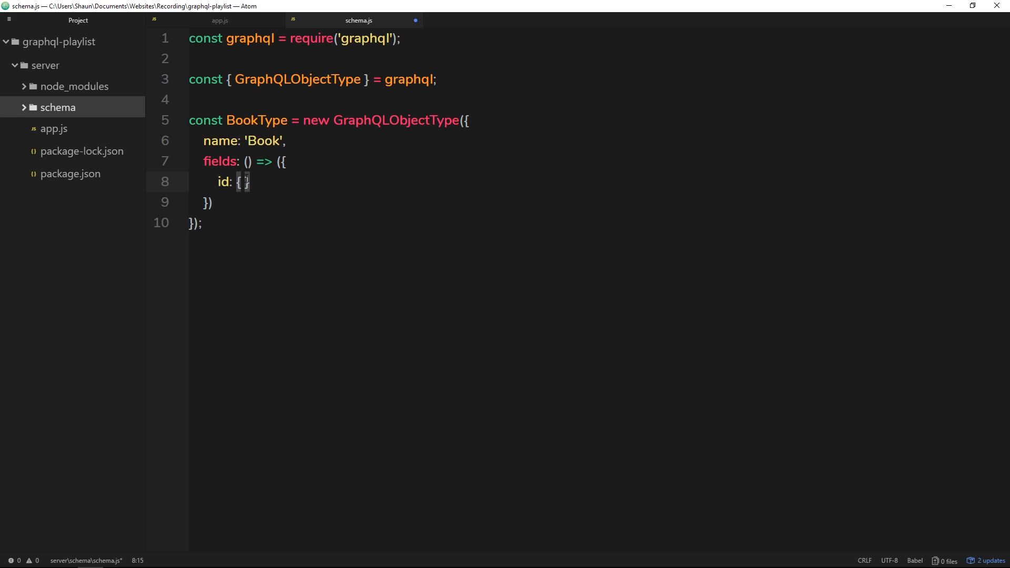
pyautogui.write('type')
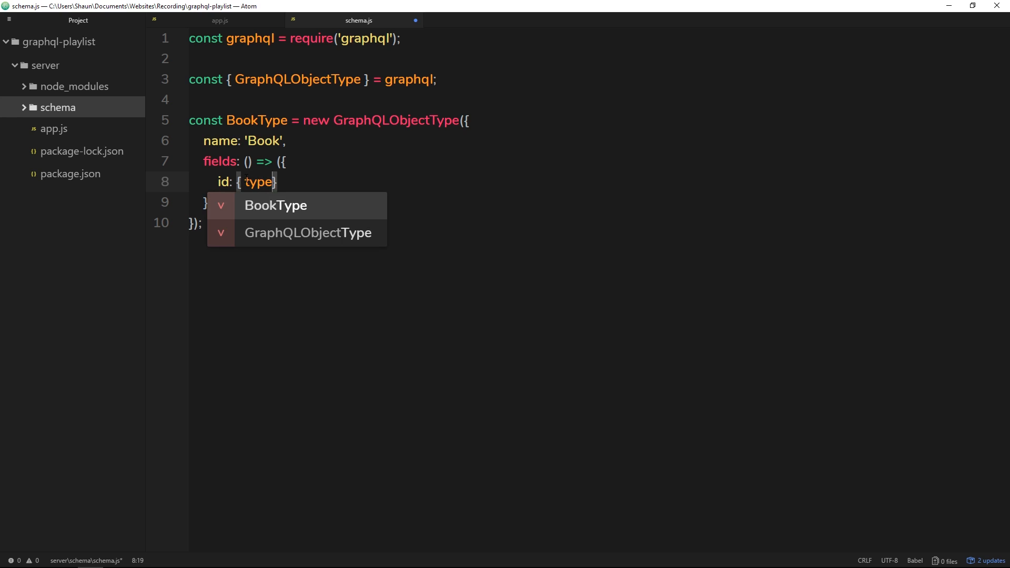
pyautogui.write(': String')
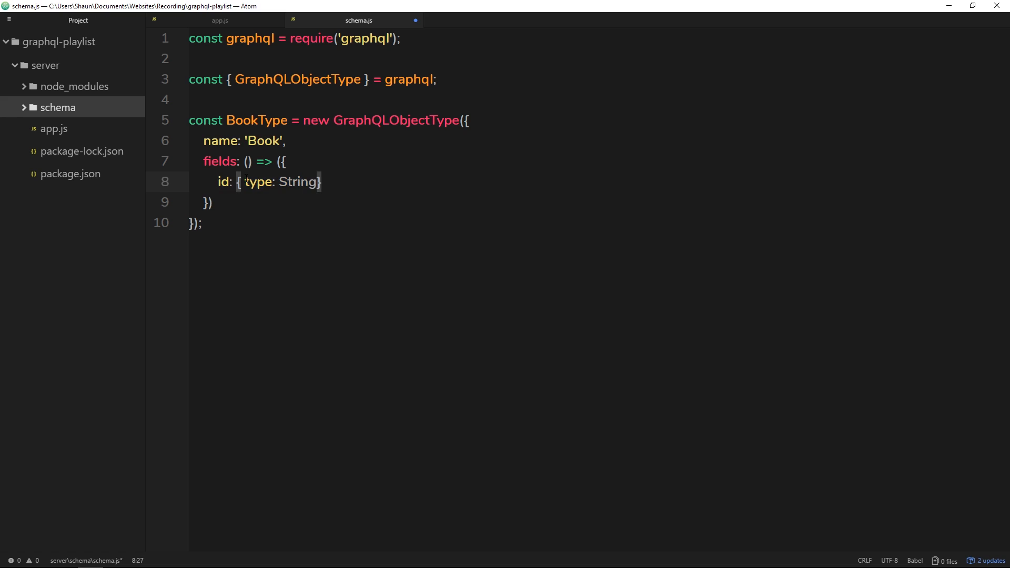
pyautogui.press('BackSpace')
pyautogui.write(', ')
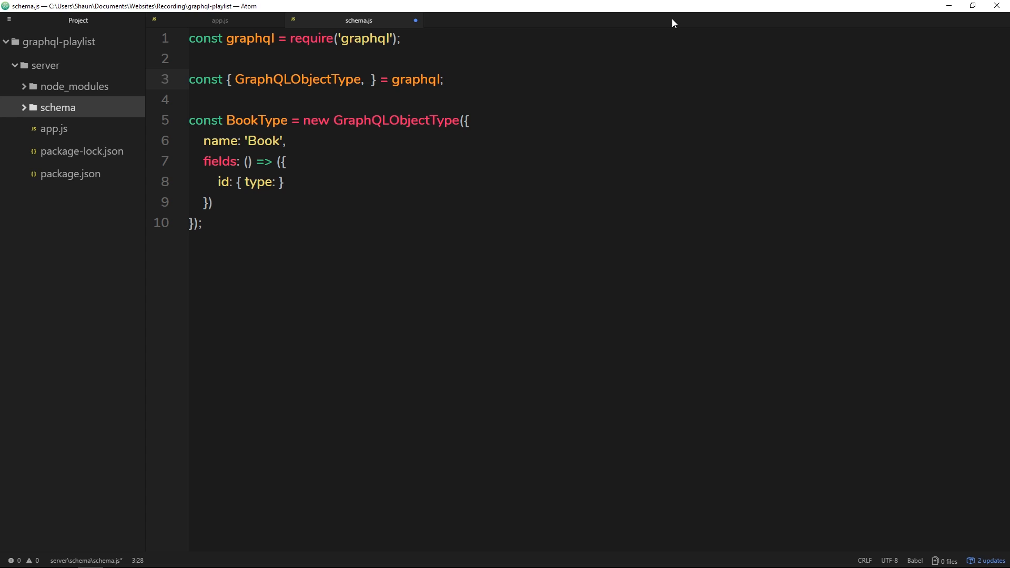
pyautogui.write('GraphQLS')
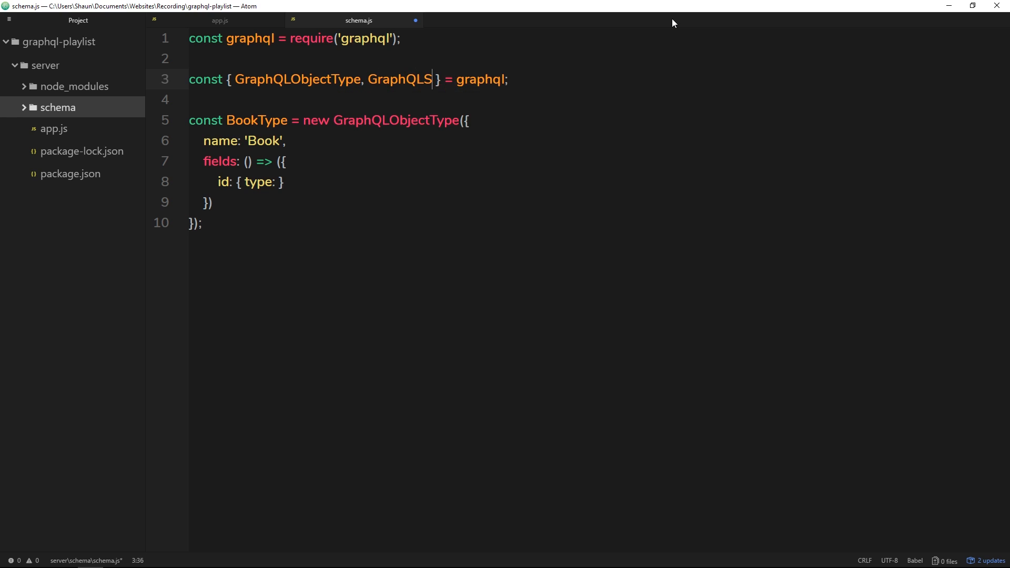
pyautogui.write('tring')
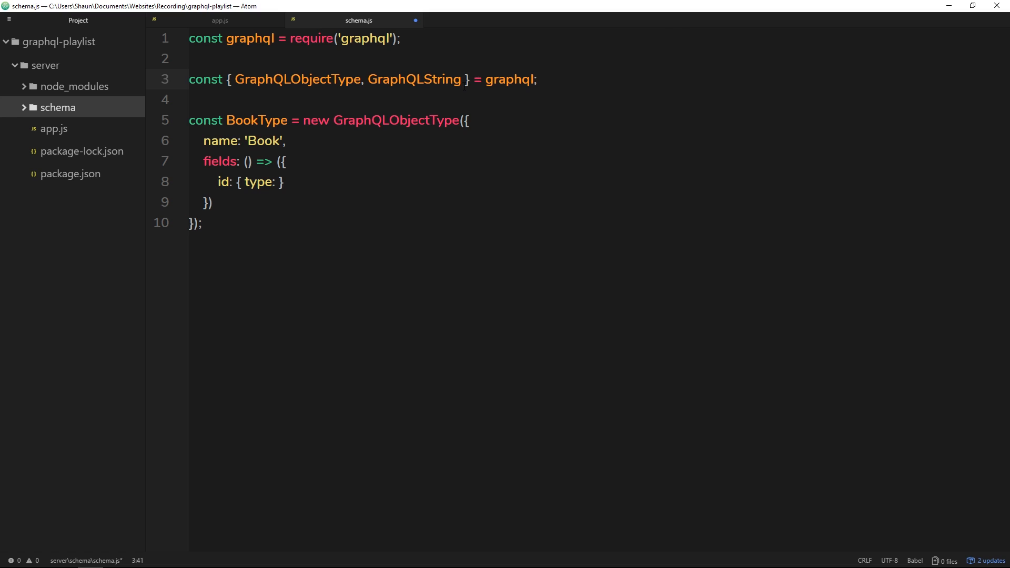
pyautogui.doubleClick(413, 79)
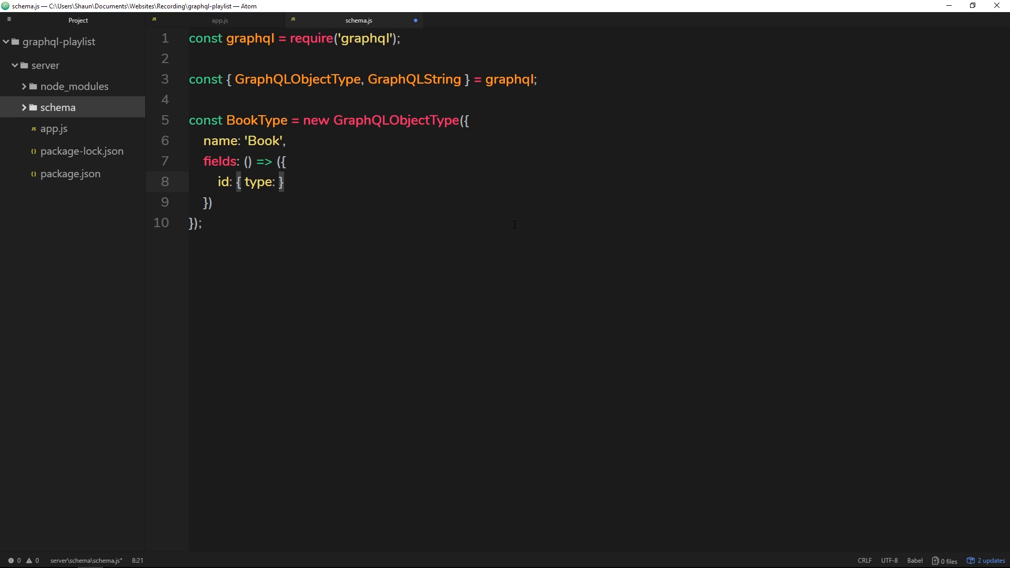
pyautogui.write('GraphQLString')
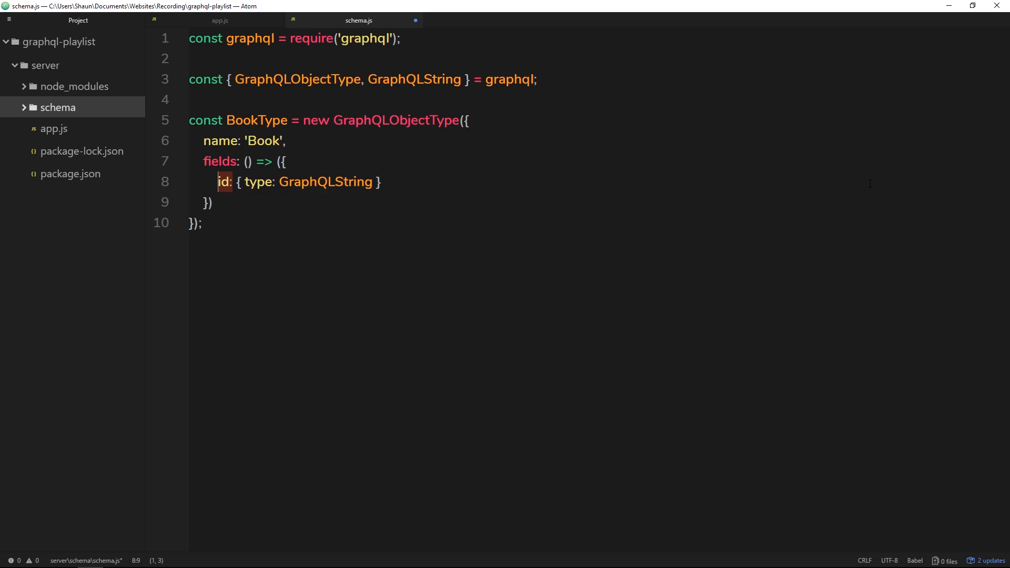
# Add name and genre fields after id, each with type: GraphQLString
pyautogui.click(384, 182)
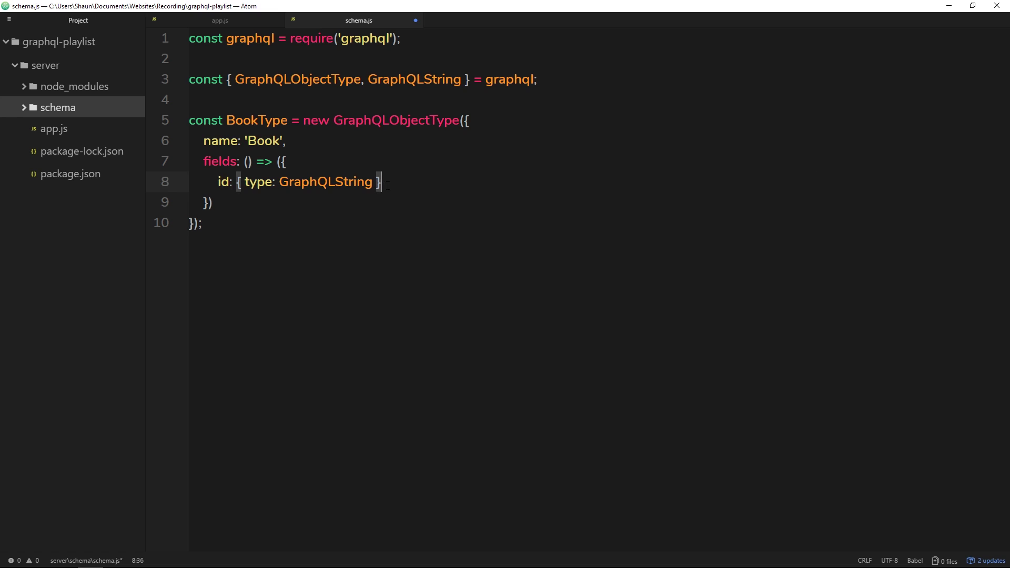
pyautogui.write(',')
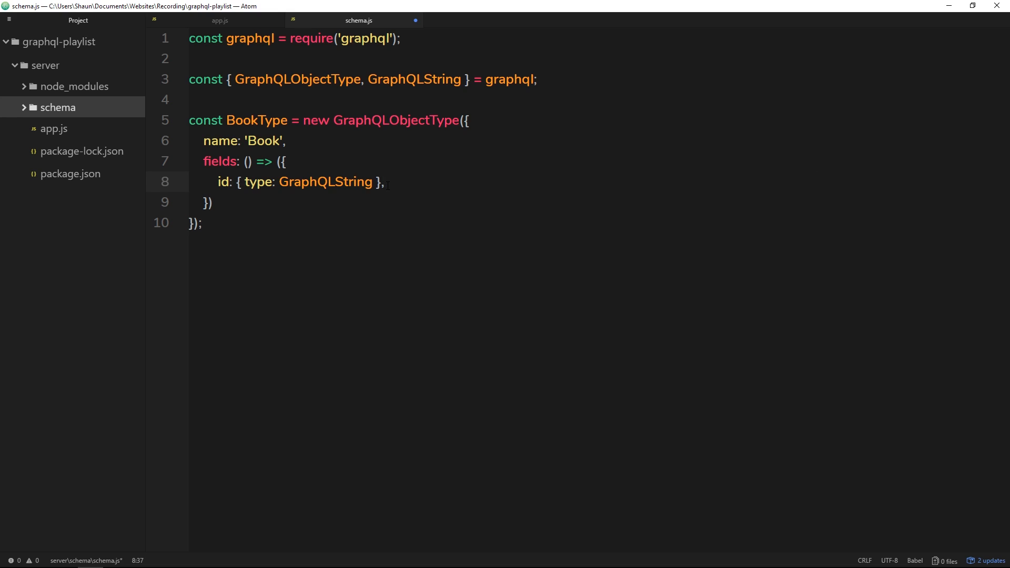
pyautogui.write('name')
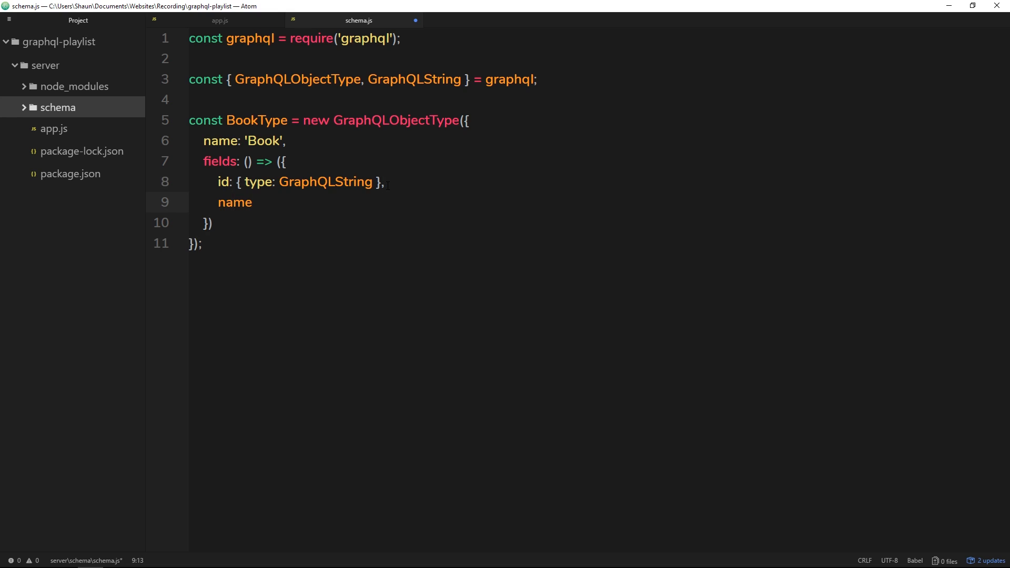
pyautogui.write(': {}')
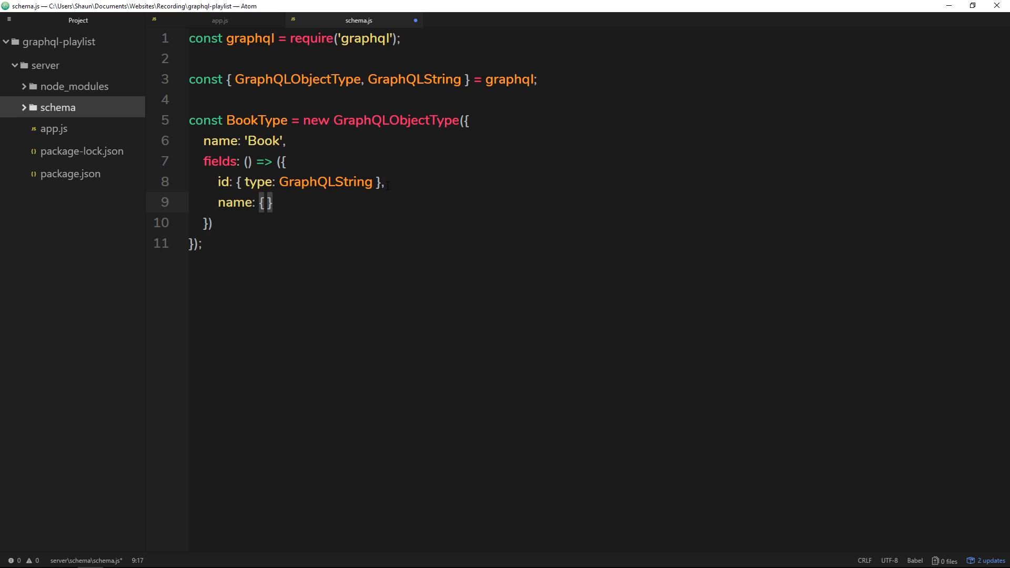
pyautogui.write('type:')
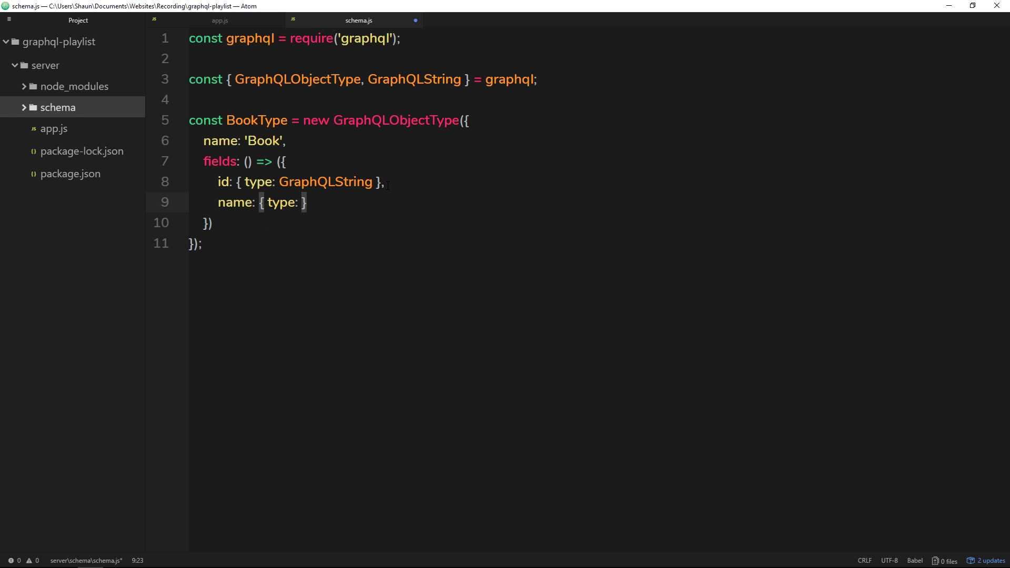
pyautogui.write('GraphQLString')
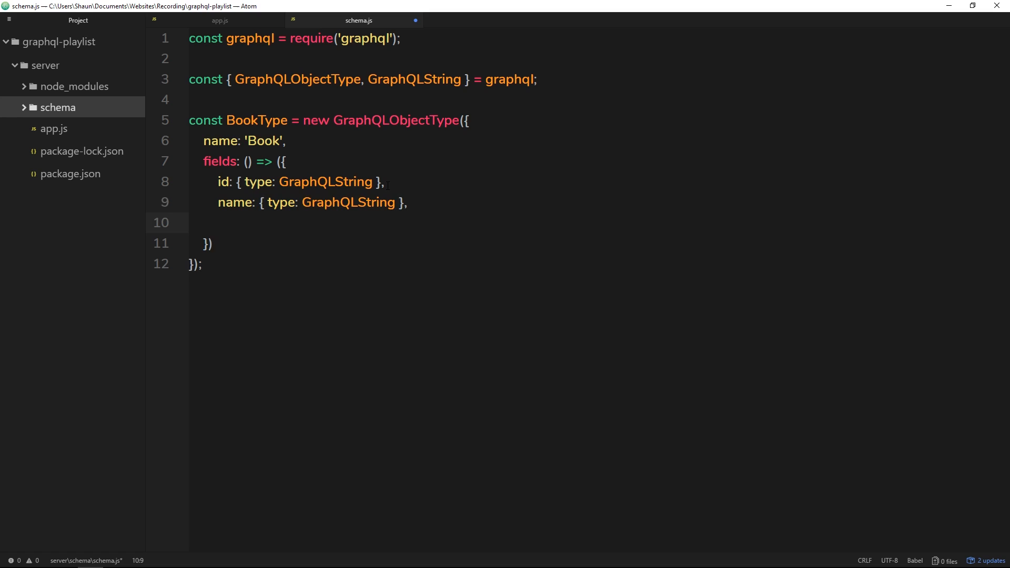
pyautogui.write('genre')
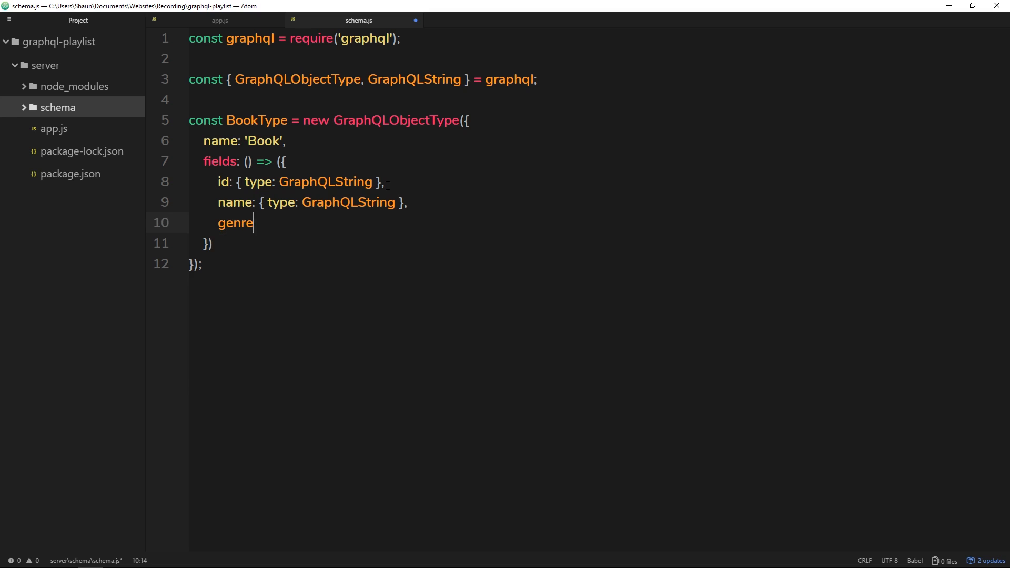
pyautogui.write(': { type:')
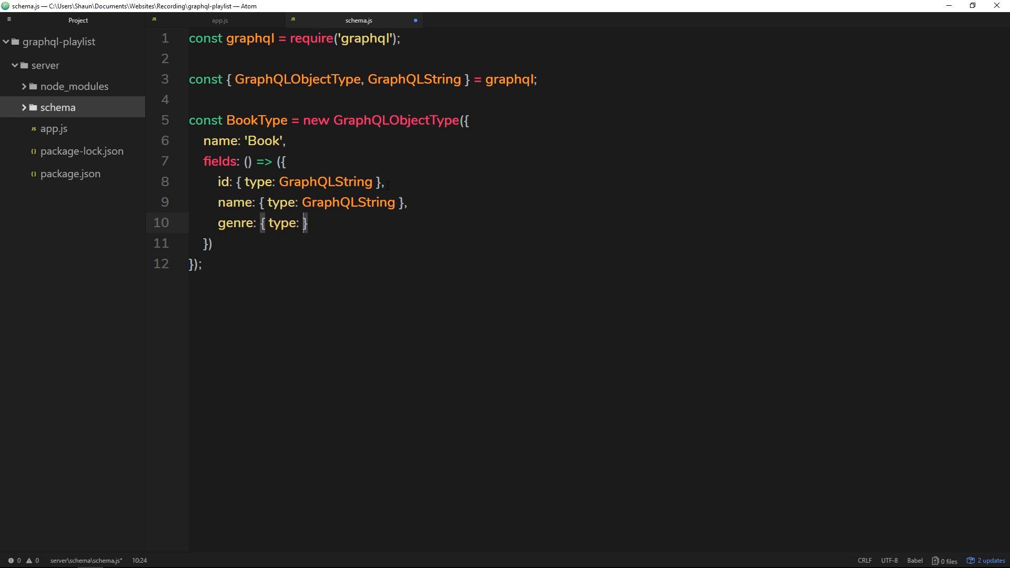
pyautogui.write('GraphQLString')
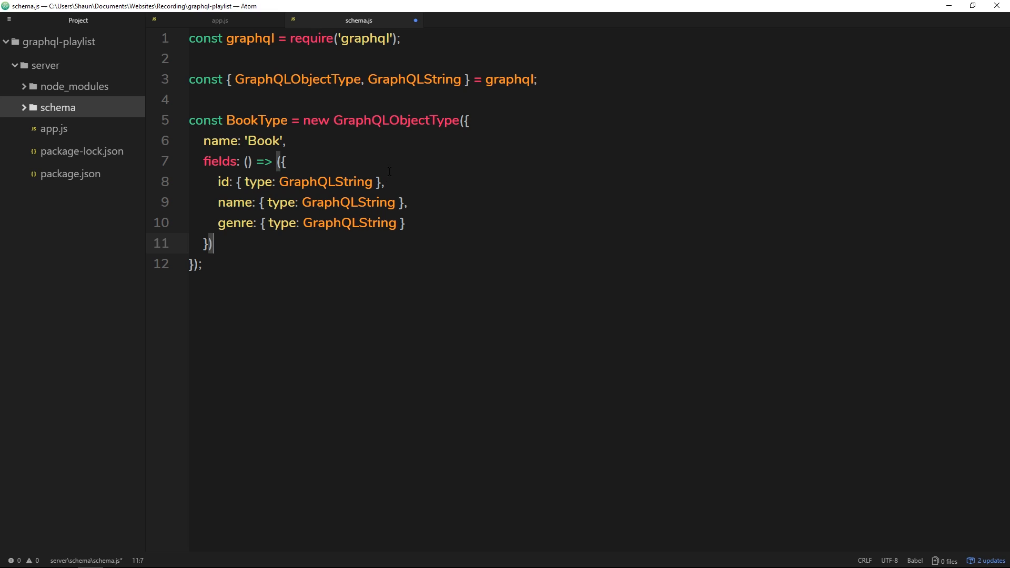
# Highlight BookType, 'Book' and the fields block, and show the Walking the Graph diagram
pyautogui.click(227, 120)
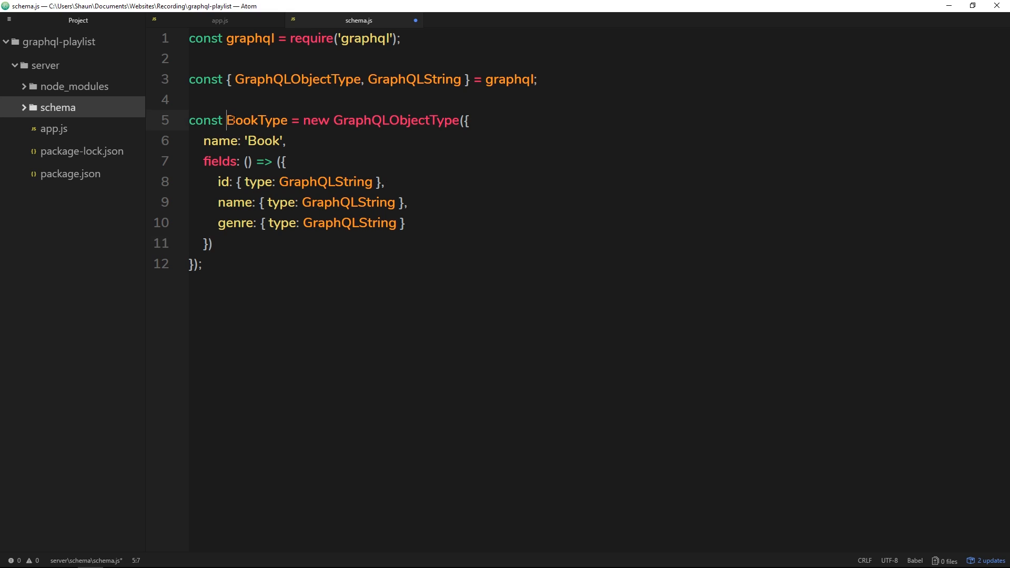
pyautogui.doubleClick(255, 121)
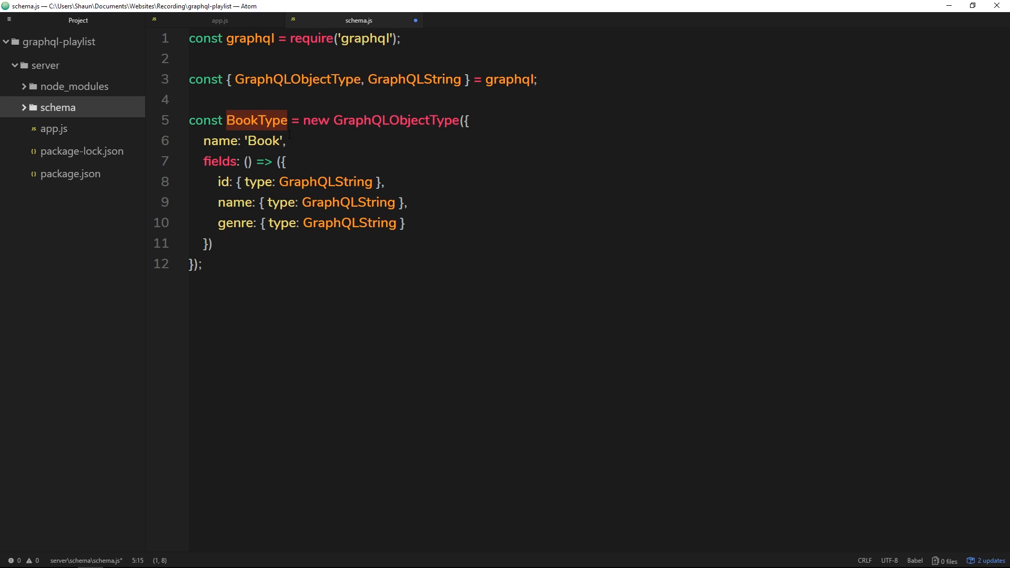
pyautogui.doubleClick(263, 140)
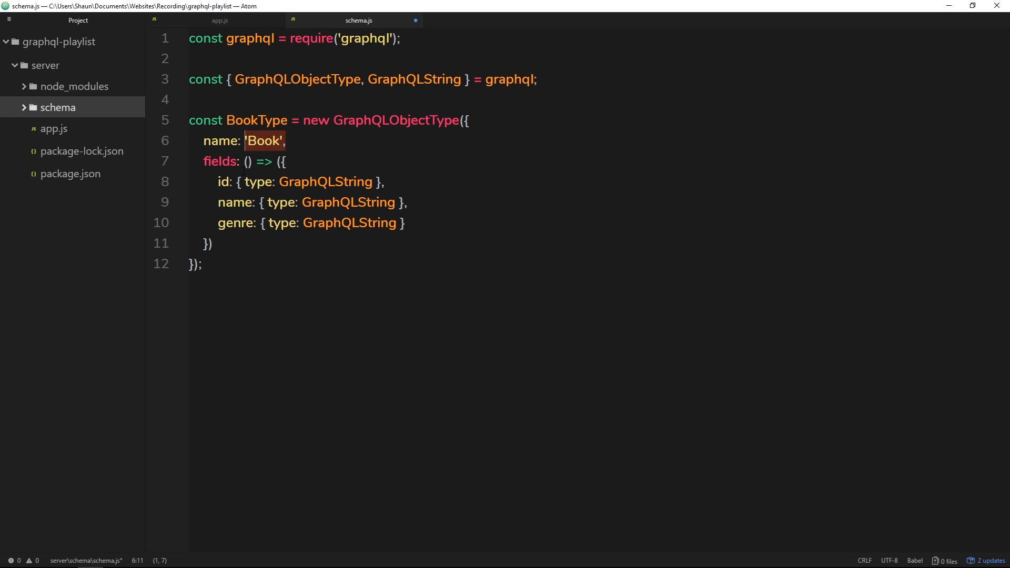
pyautogui.moveTo(210, 182); pyautogui.dragTo(405, 223)
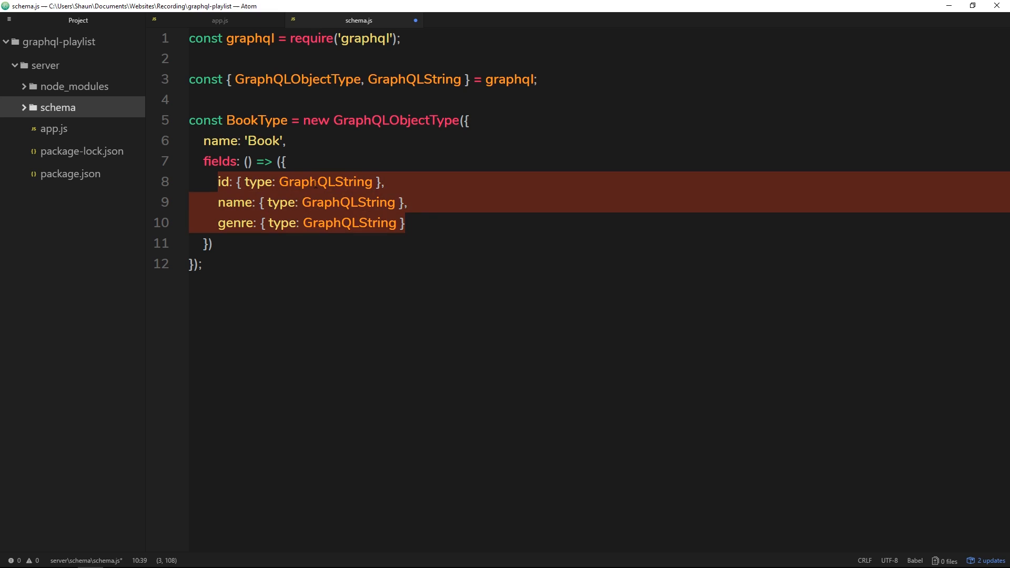
pyautogui.click(428, 201)
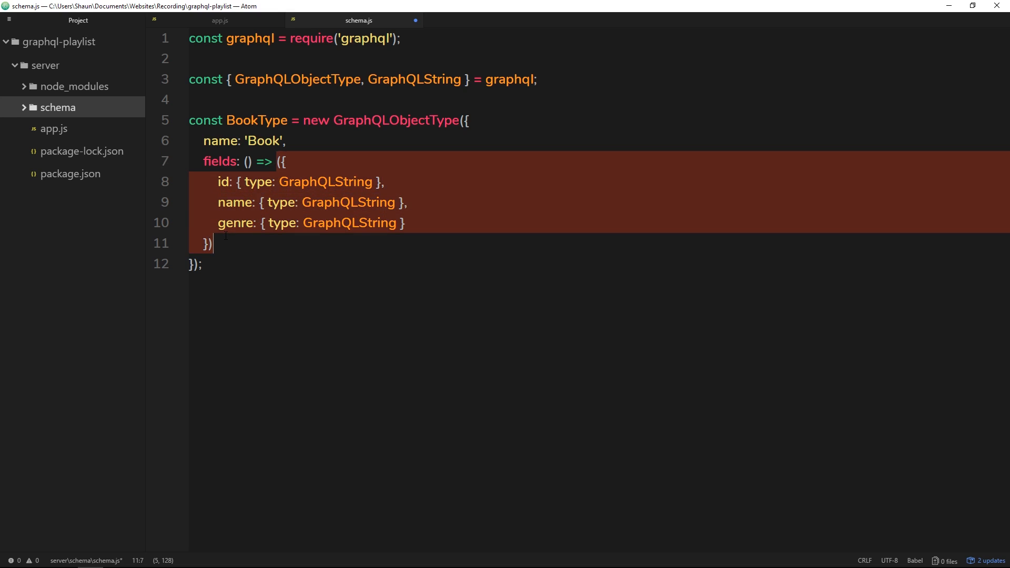
pyautogui.click(264, 181)
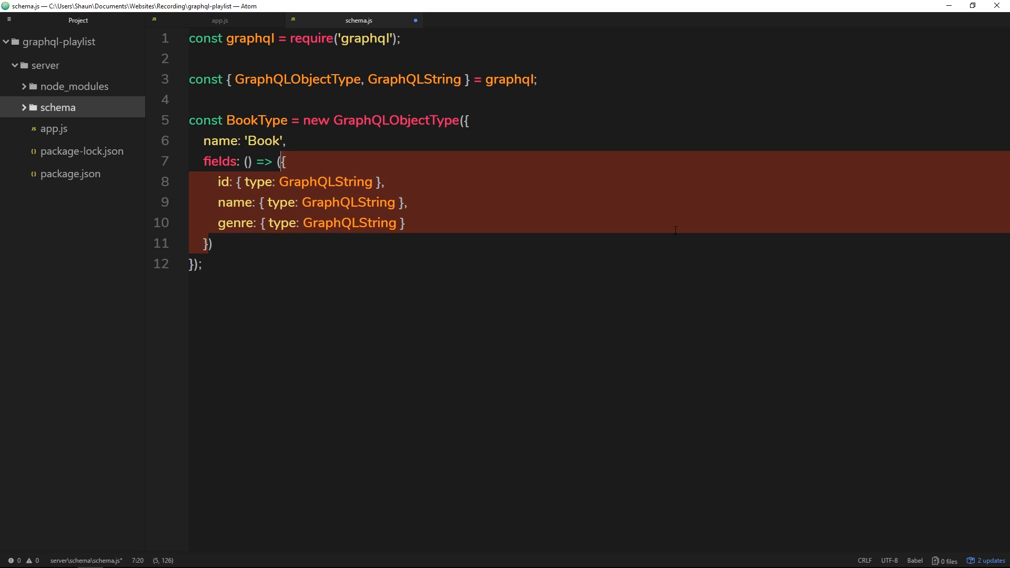
pyautogui.moveTo(729, 373)
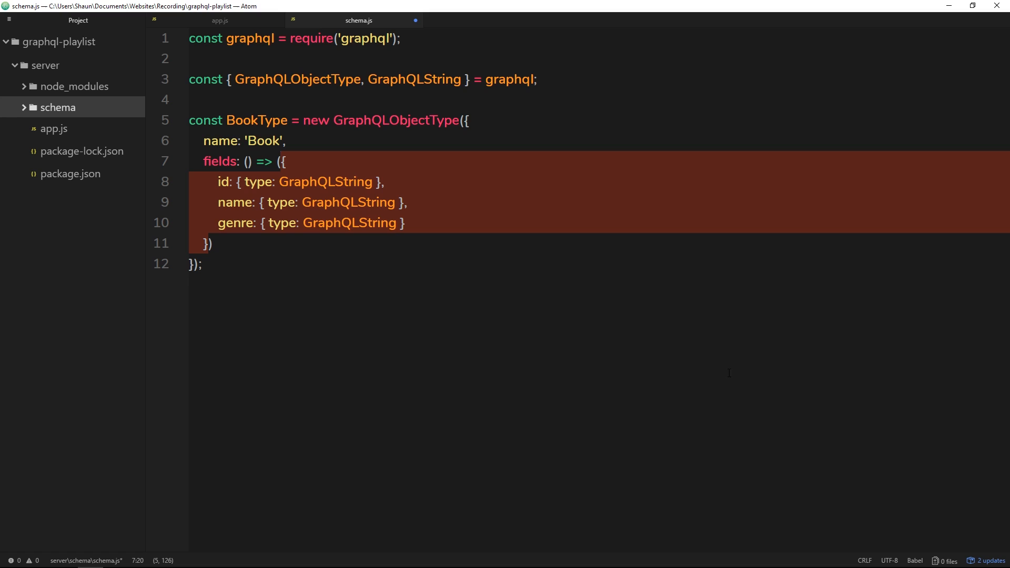
pyautogui.click(270, 558)
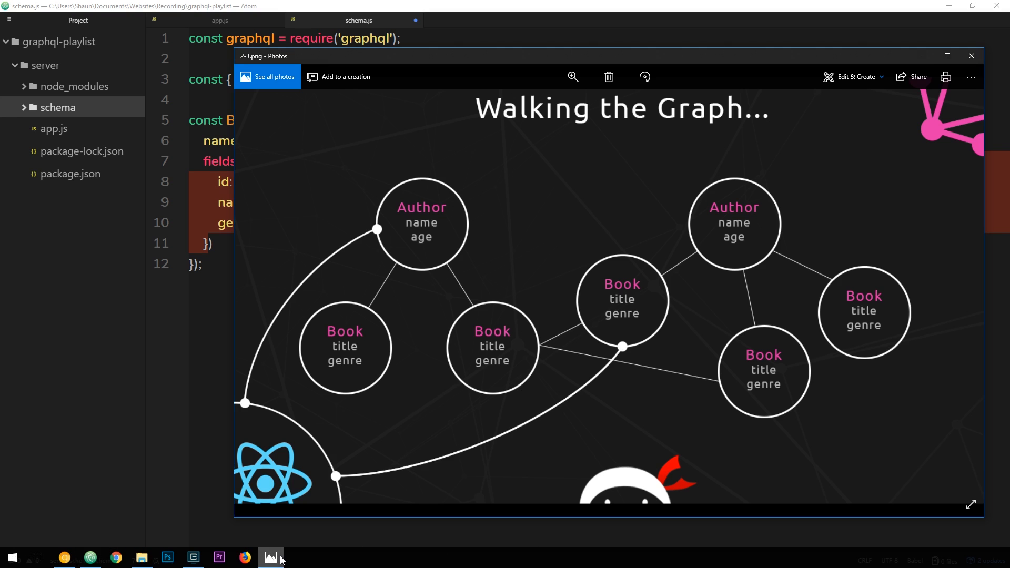
pyautogui.moveTo(750, 175)
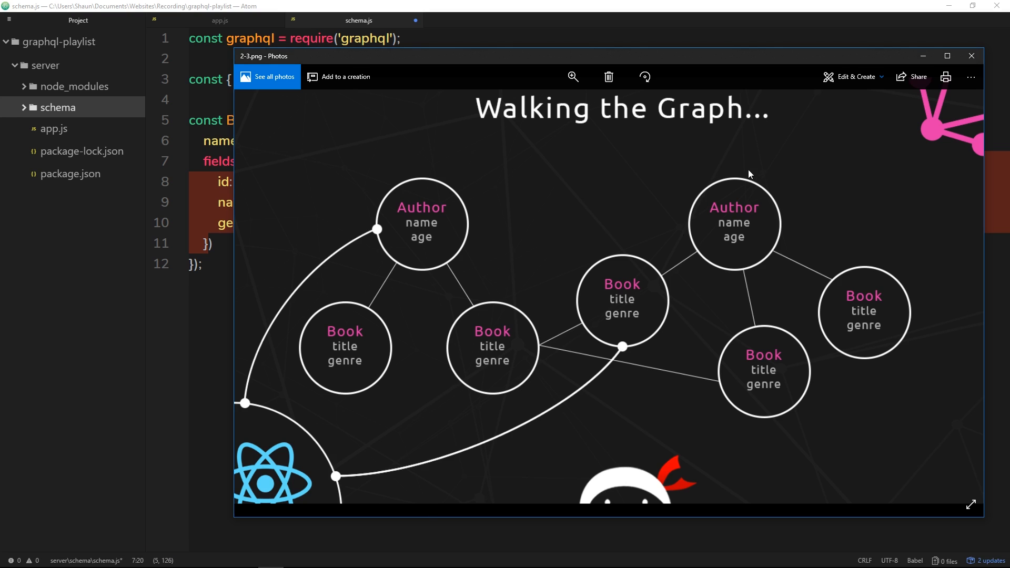
pyautogui.moveTo(697, 253)
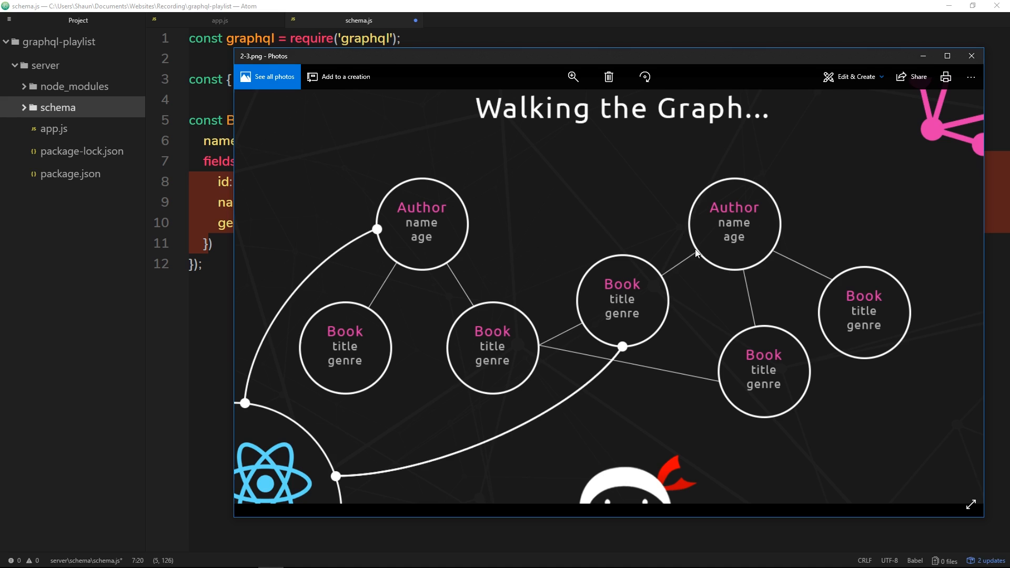
pyautogui.moveTo(764, 342)
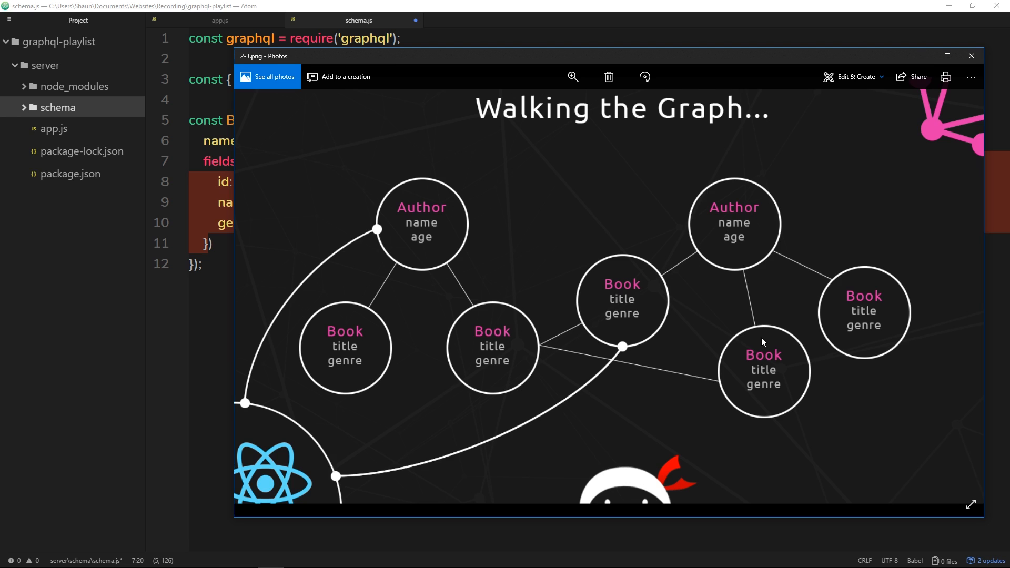
pyautogui.moveTo(579, 412)
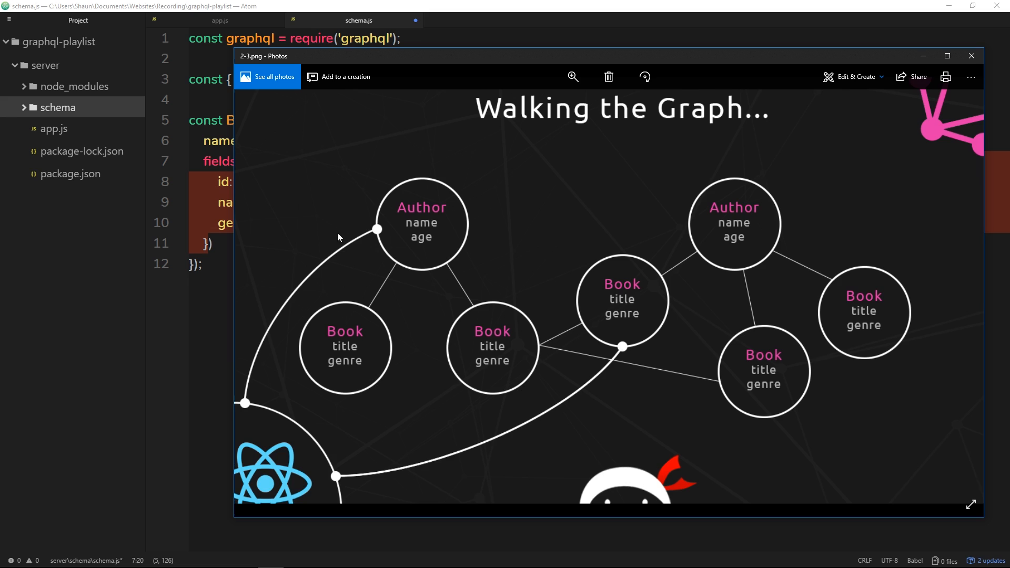
# Close the Photos window showing the Author/Book diagram
pyautogui.click(971, 56)
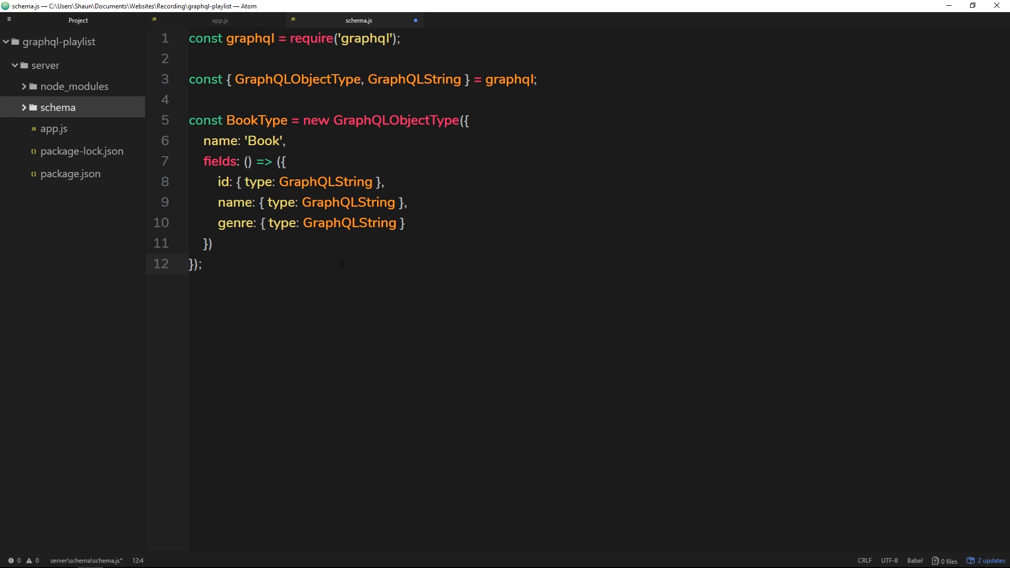
pyautogui.click(201, 264)
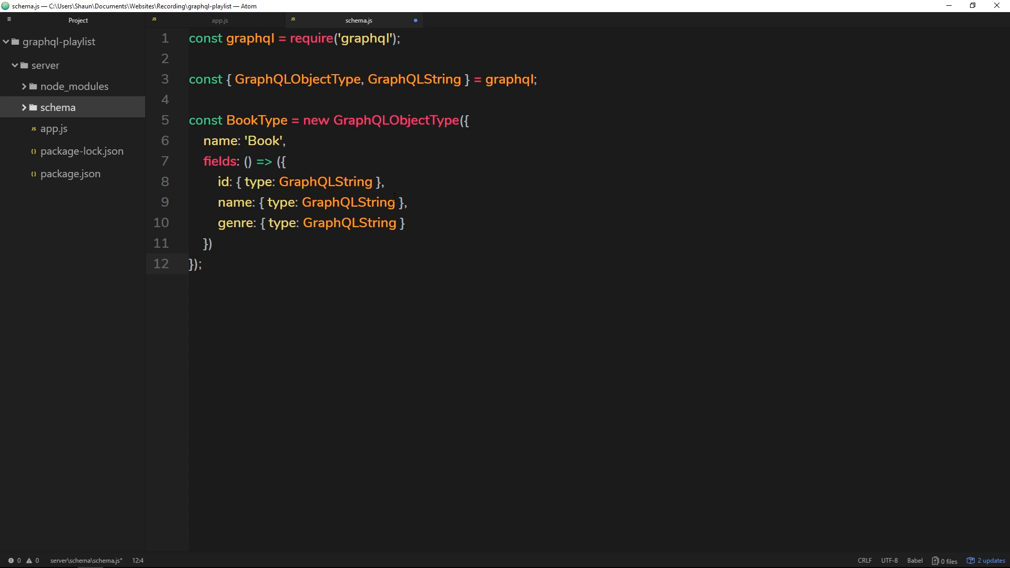
pyautogui.click(219, 20)
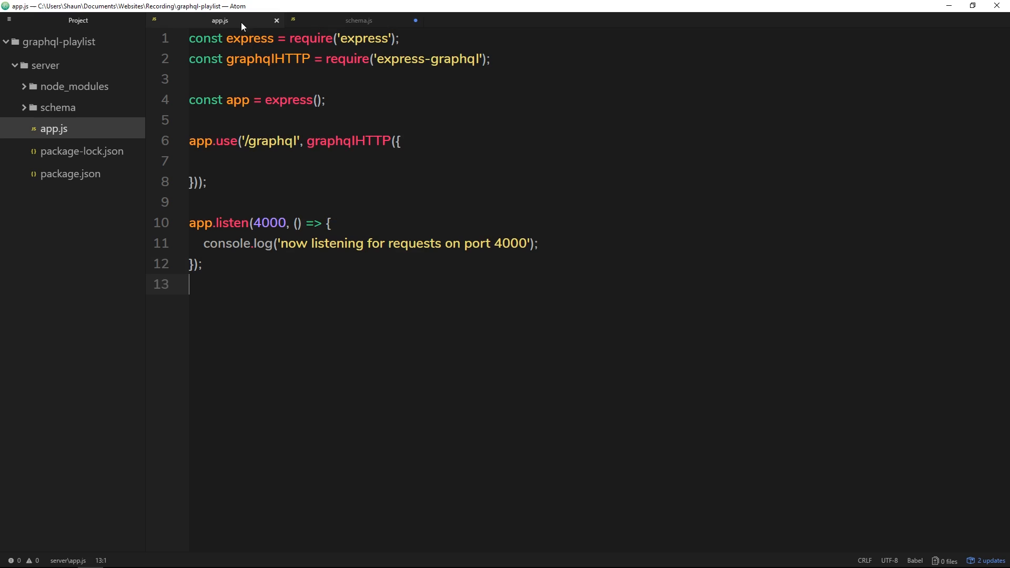
pyautogui.click(358, 20)
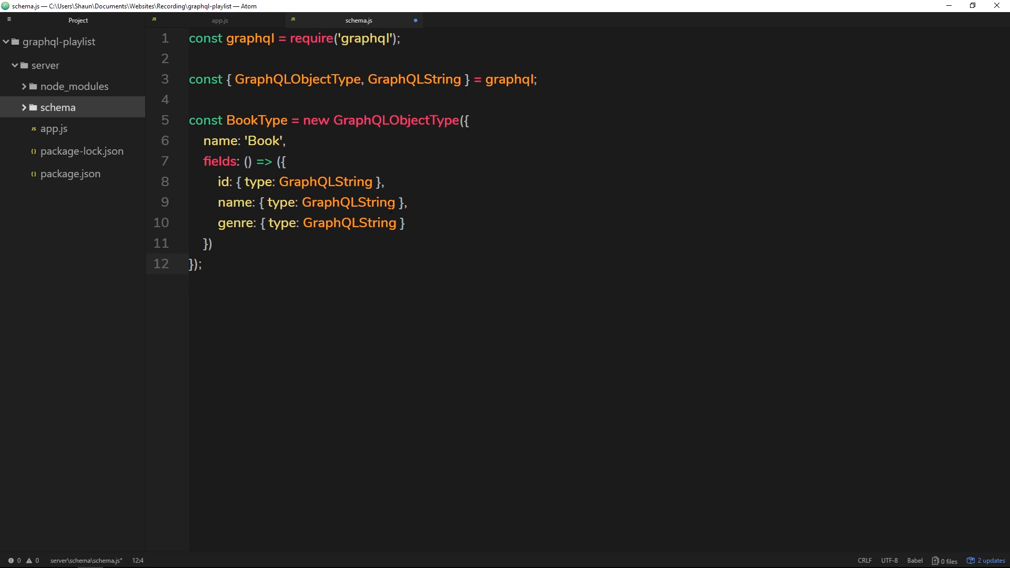
pyautogui.click(202, 264)
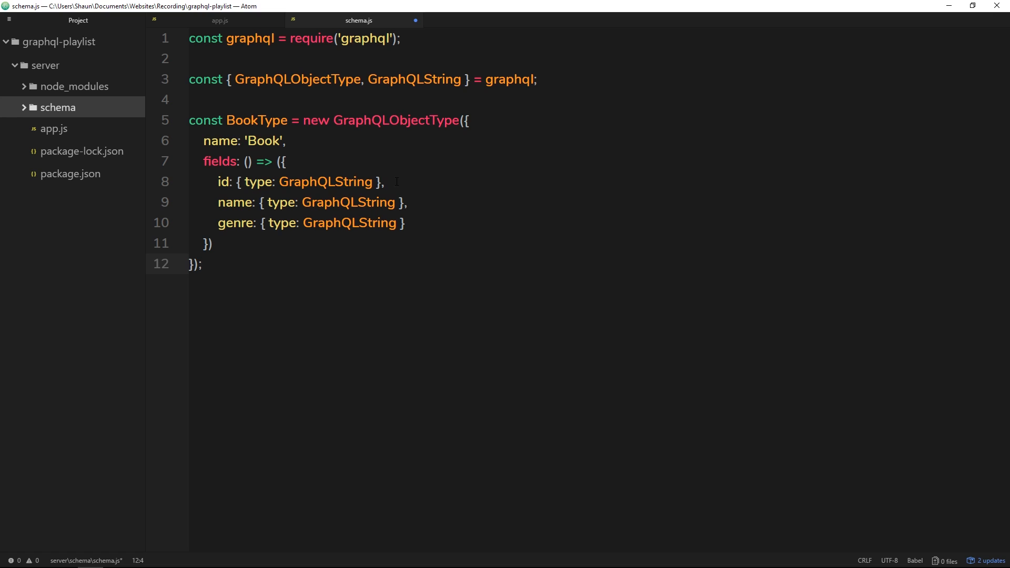
pyautogui.click(201, 264)
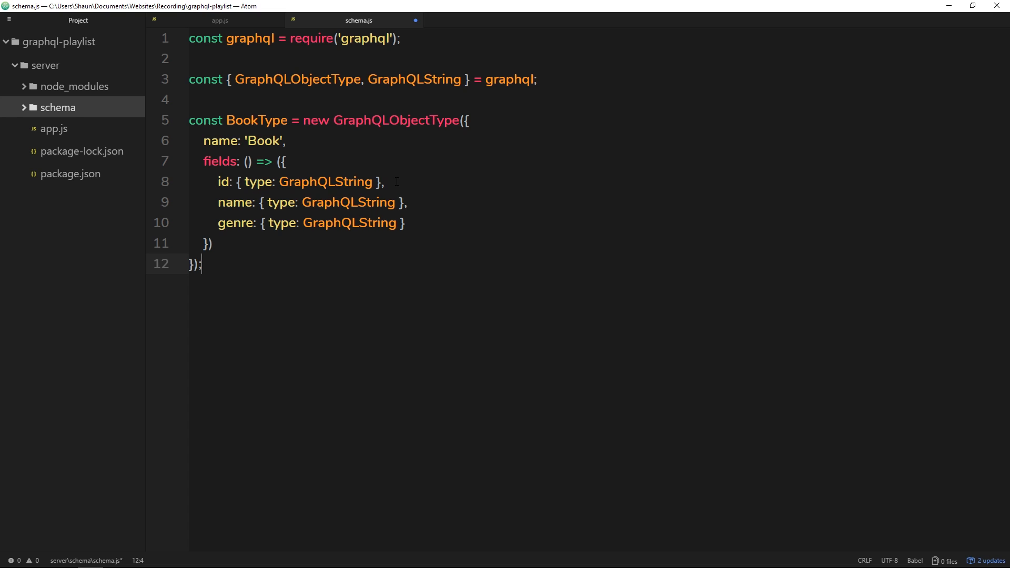